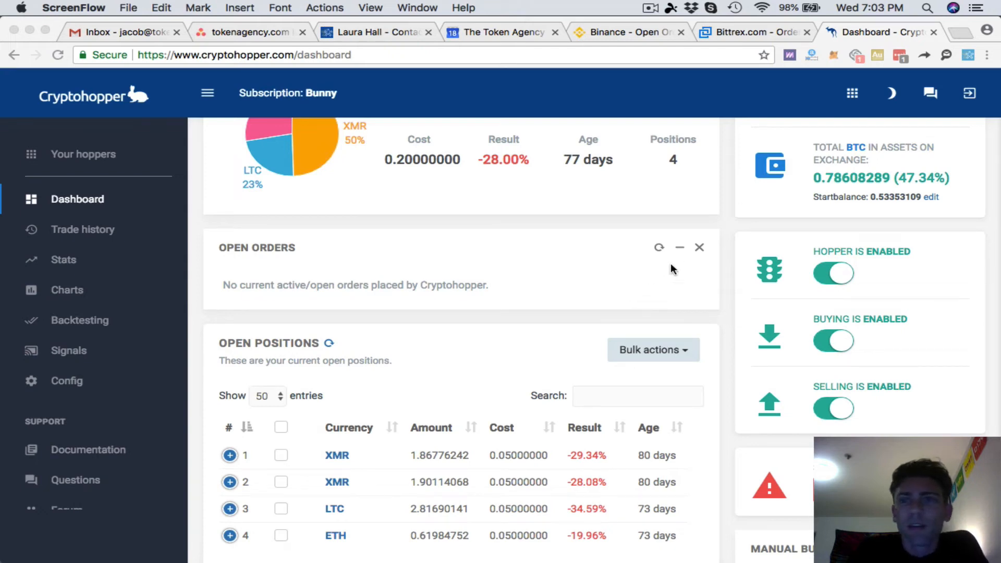
mouse_move(655, 298)
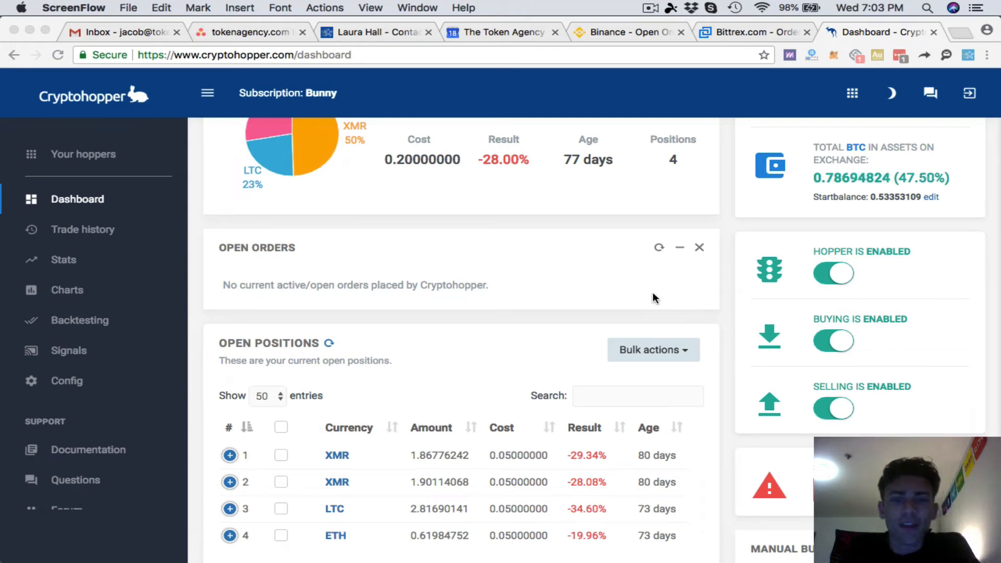
mouse_move(643, 292)
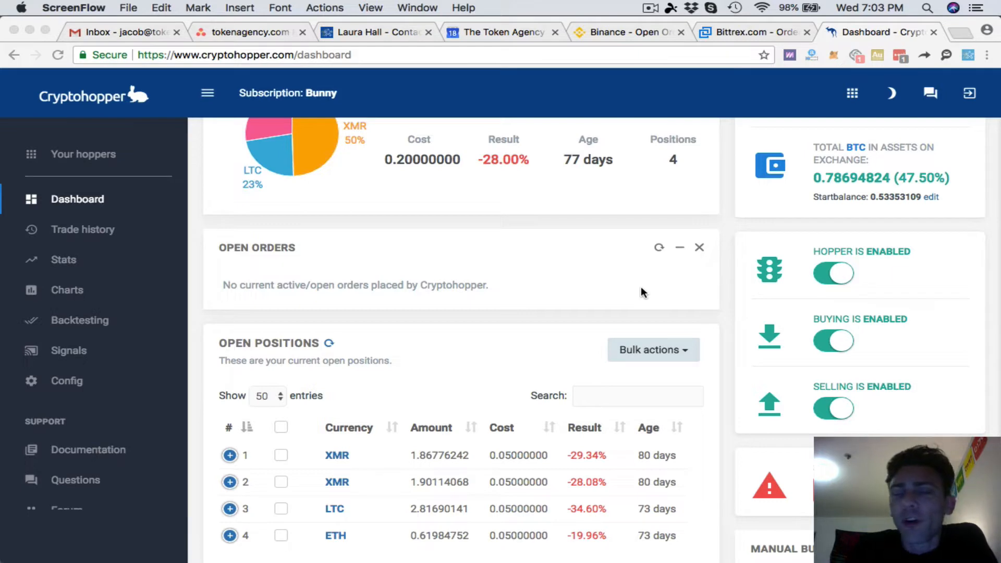
scroll(up, 3)
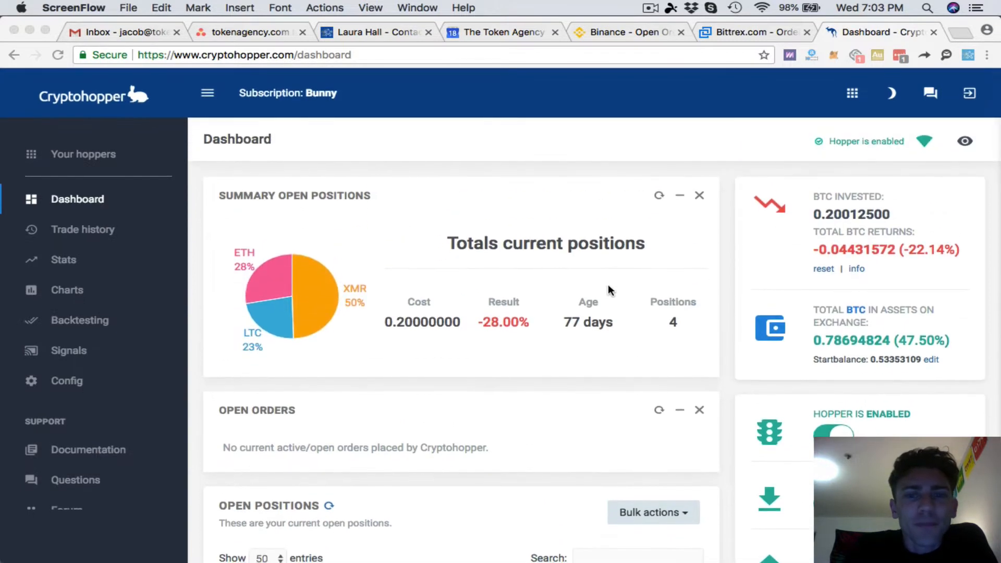
mouse_move(755, 199)
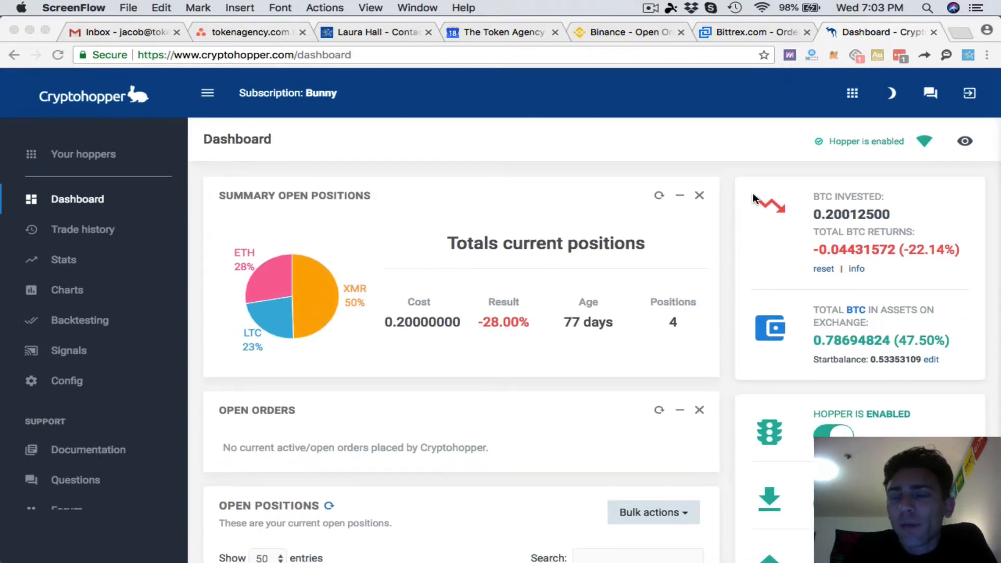
mouse_move(760, 201)
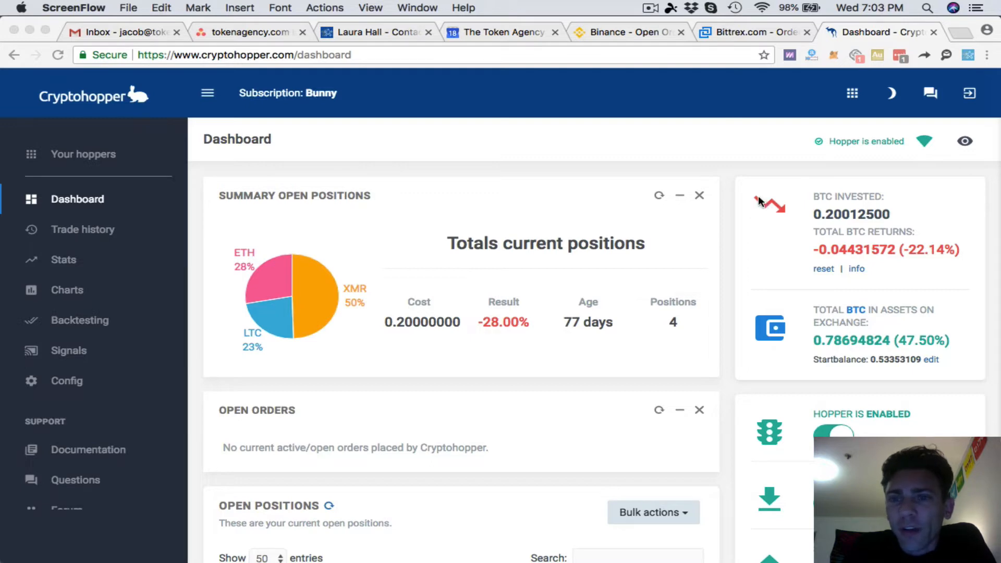
mouse_move(777, 206)
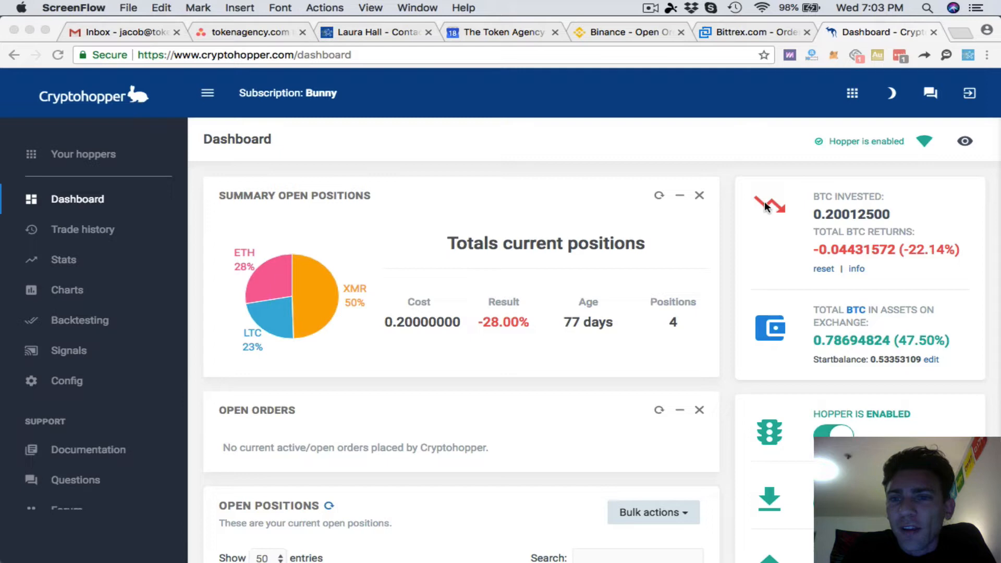
mouse_move(764, 205)
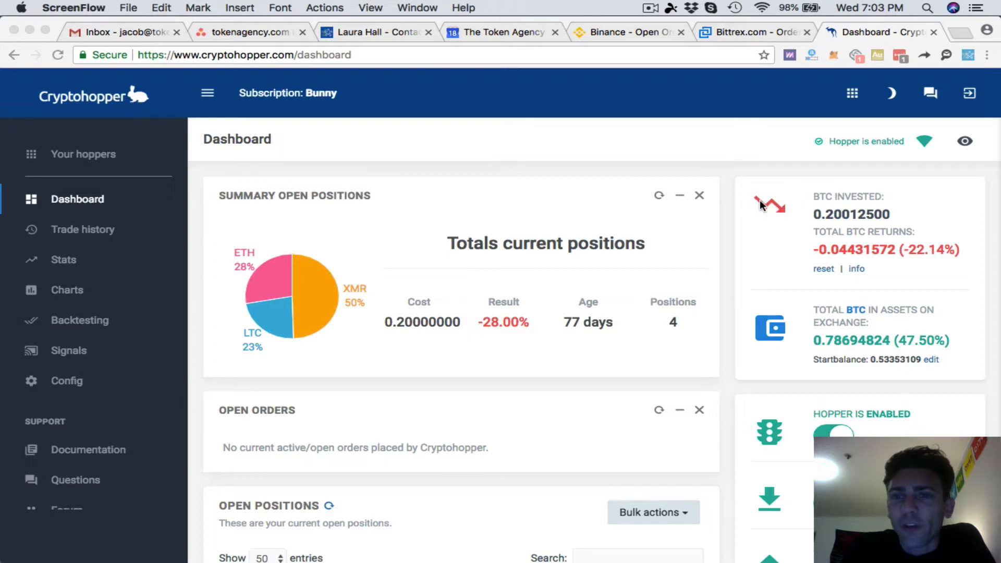
mouse_move(790, 219)
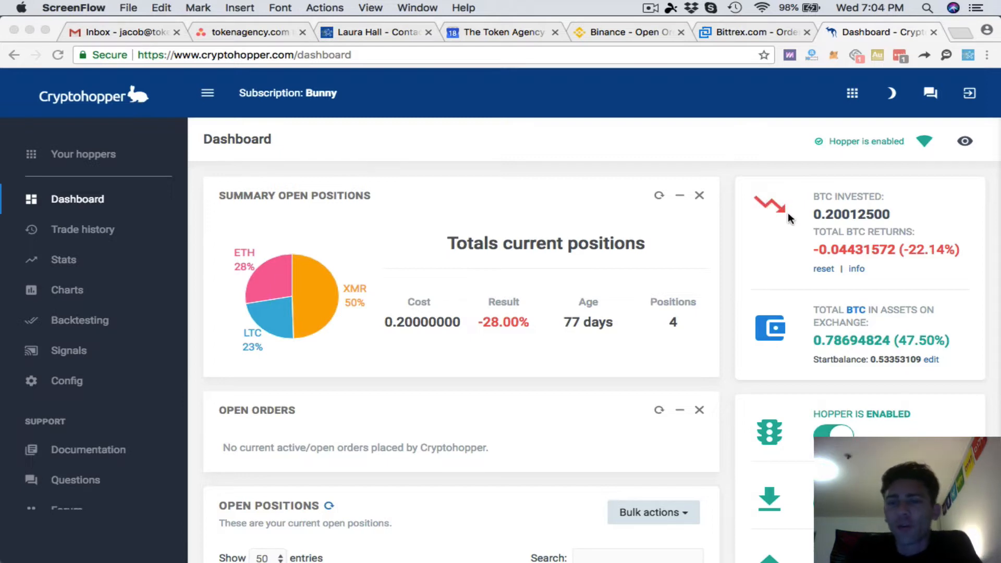
mouse_move(738, 216)
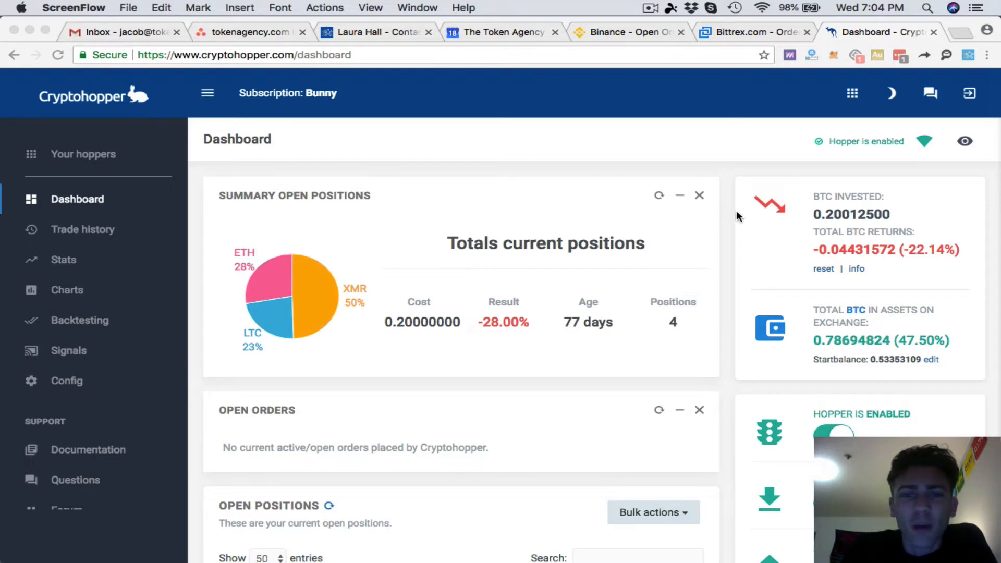
mouse_move(739, 214)
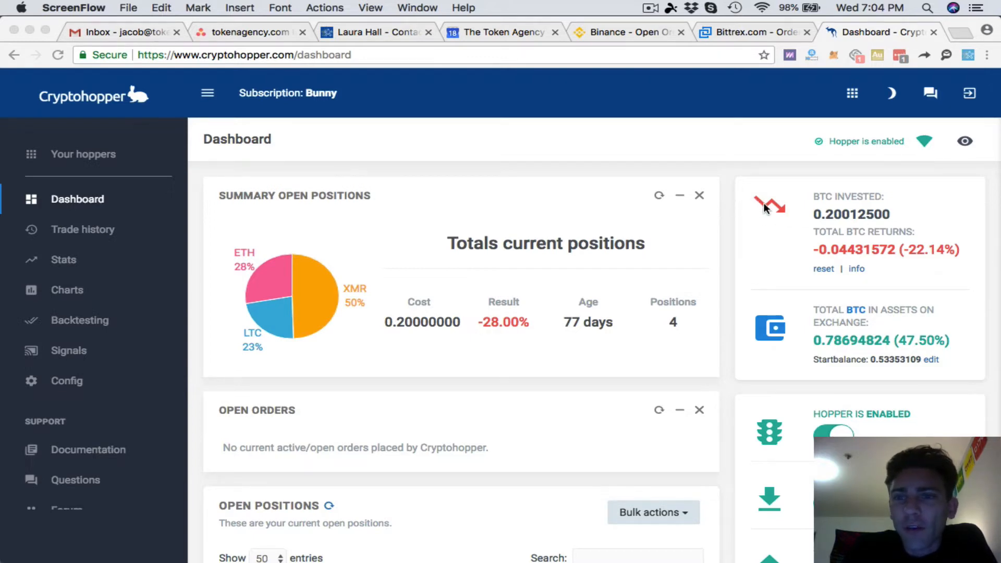
mouse_move(784, 211)
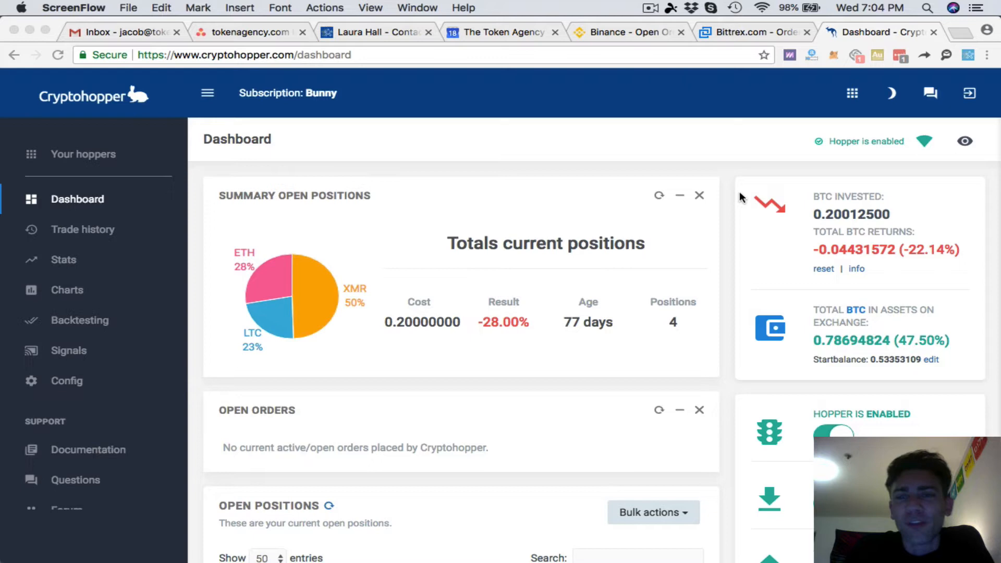
mouse_move(702, 195)
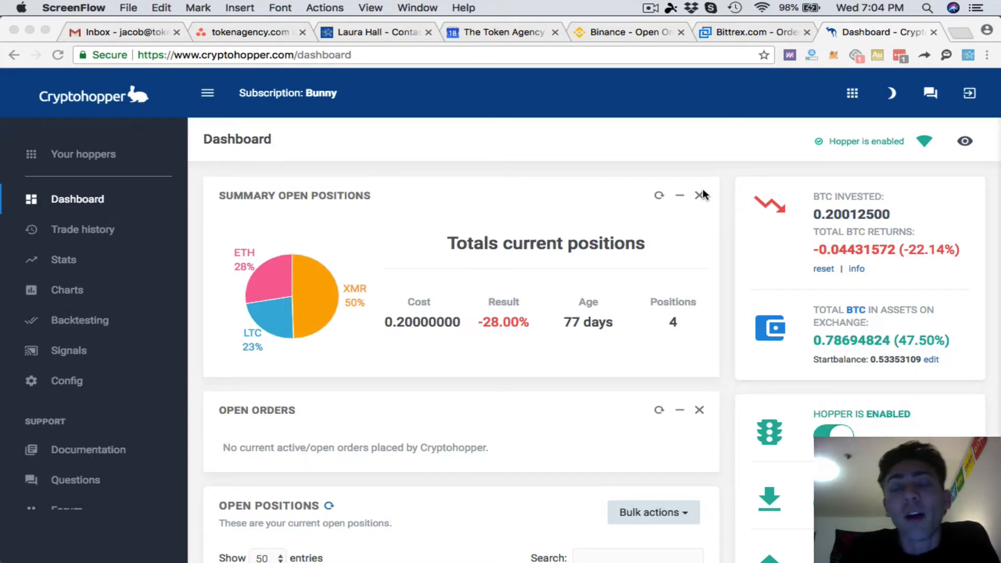
mouse_move(695, 201)
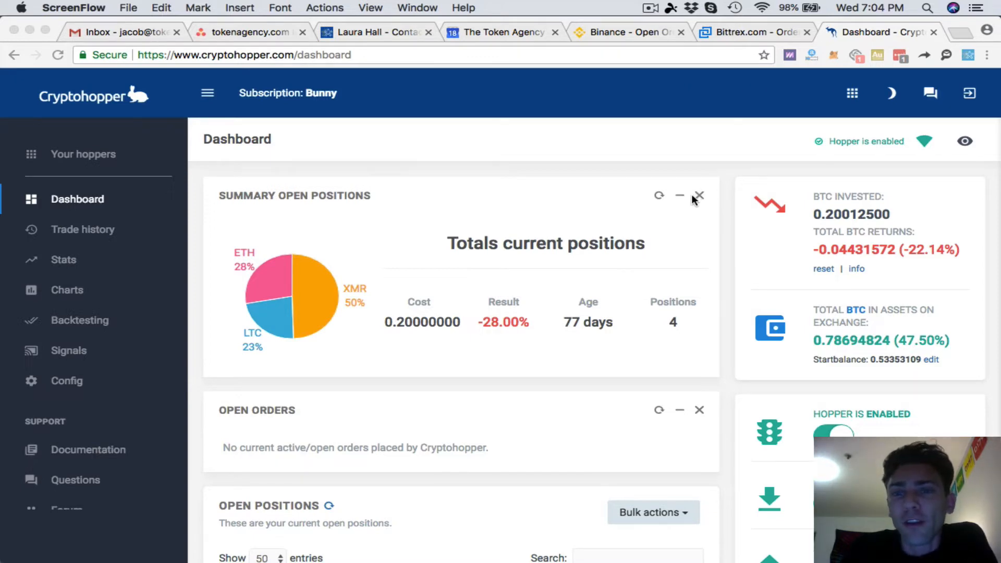
mouse_move(707, 198)
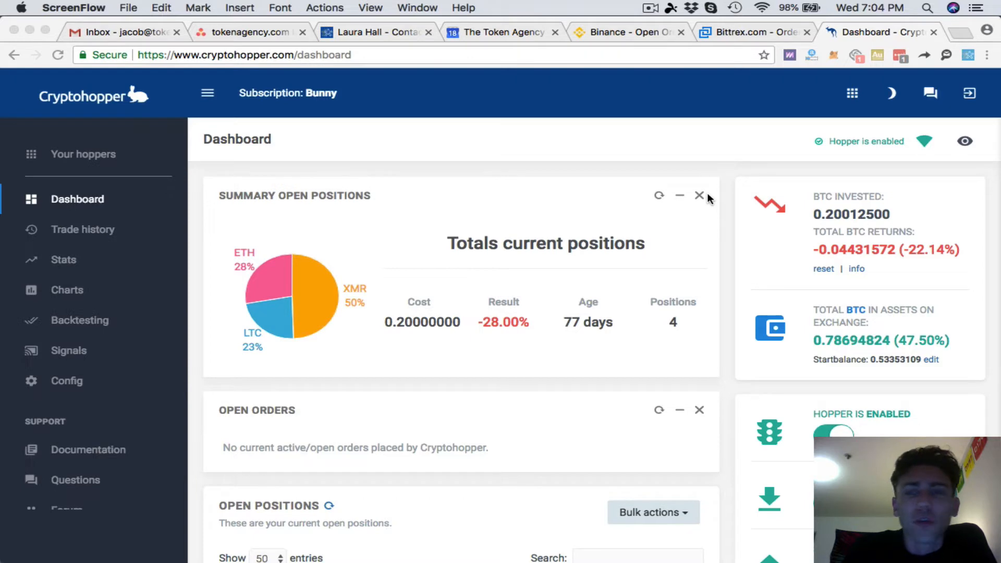
mouse_move(762, 205)
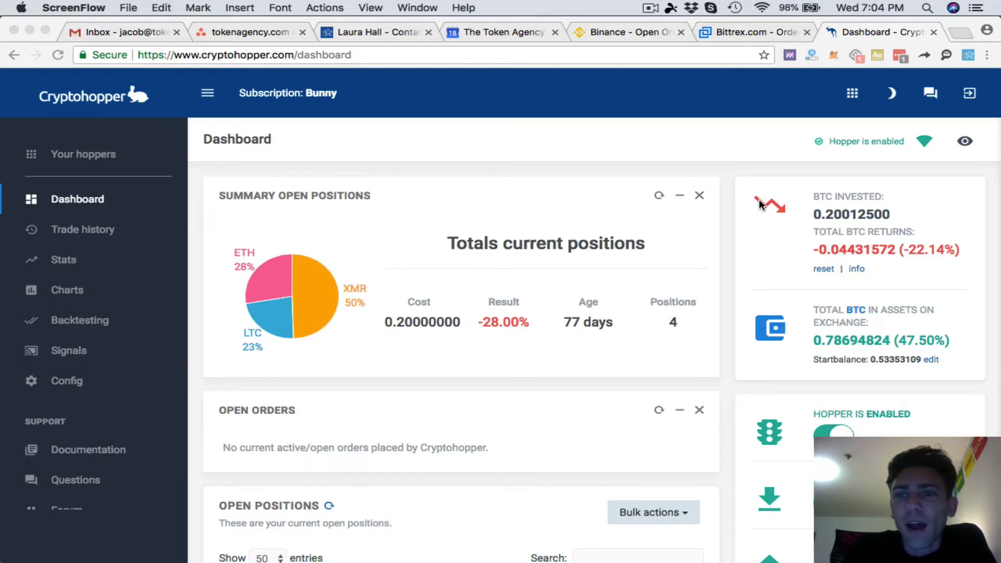
mouse_move(762, 237)
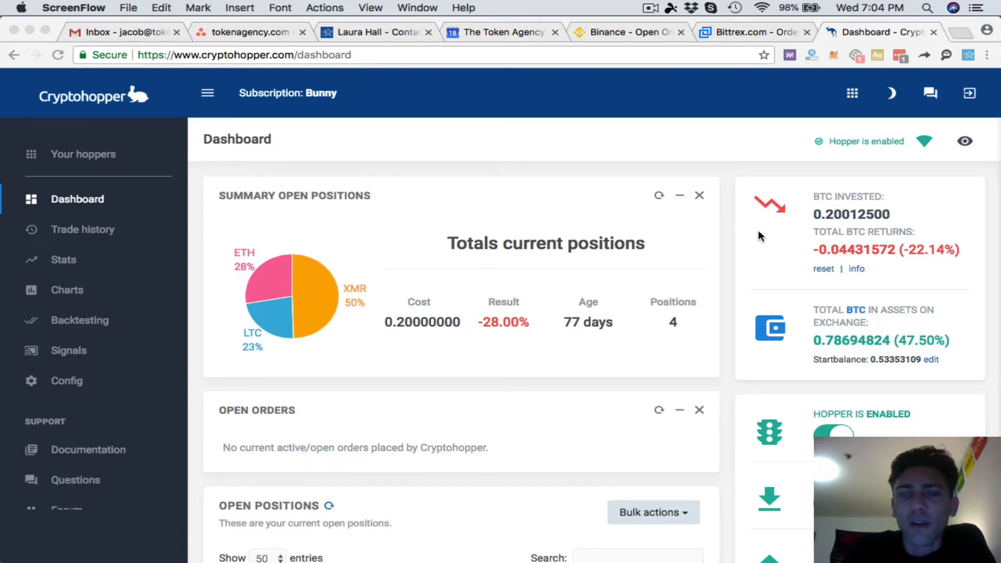
scroll(down, 3)
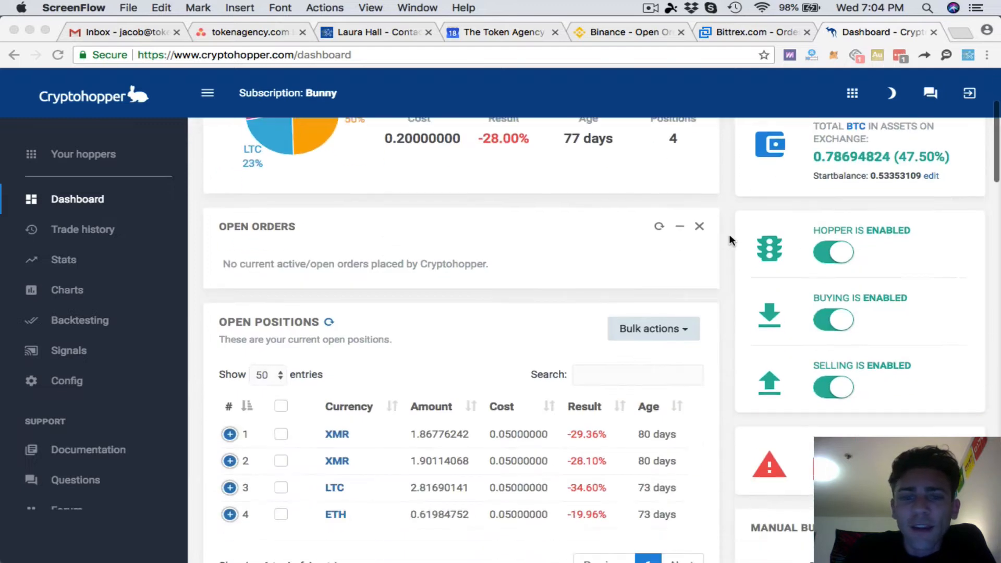
scroll(down, 3)
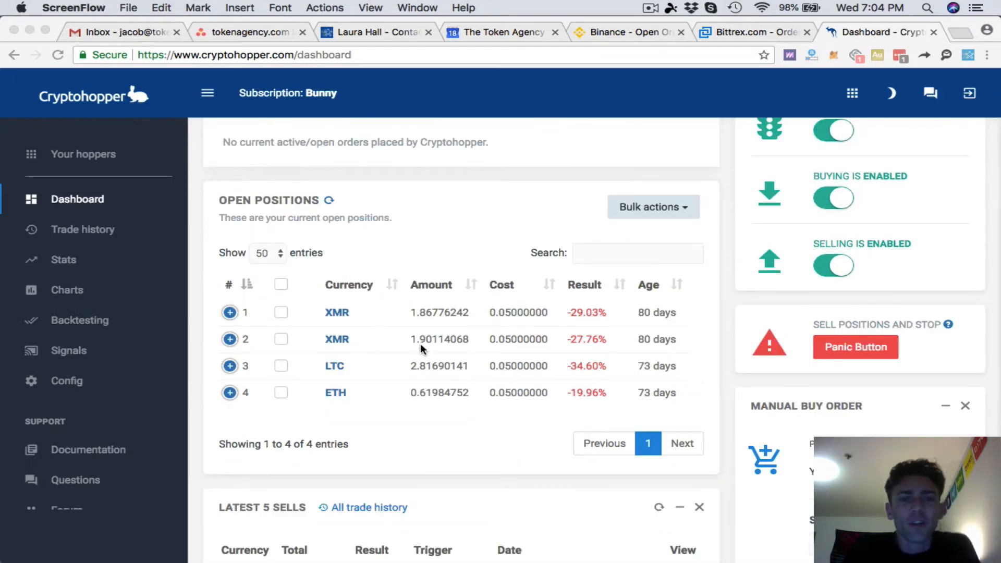
mouse_move(366, 352)
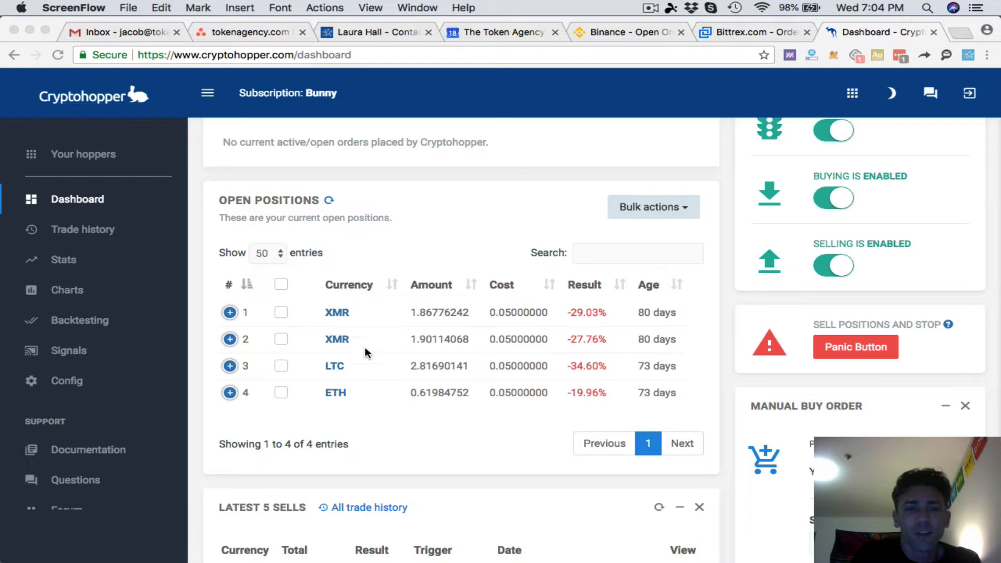
mouse_move(544, 414)
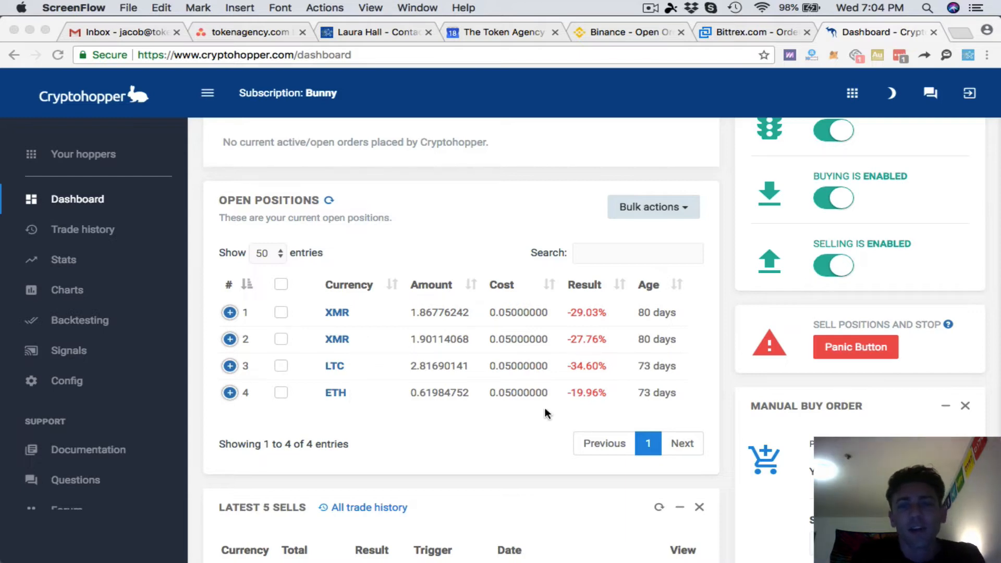
mouse_move(634, 357)
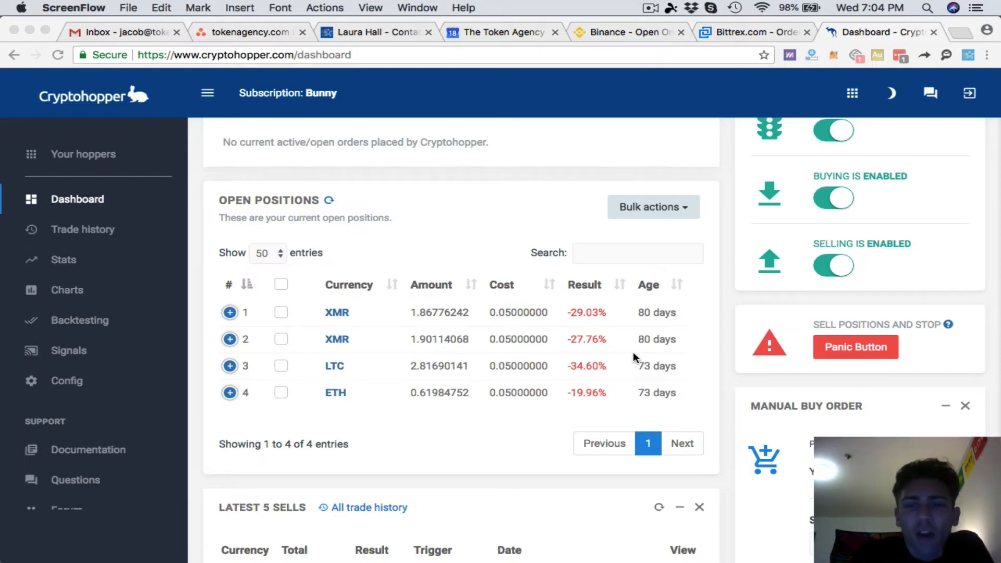
mouse_move(730, 372)
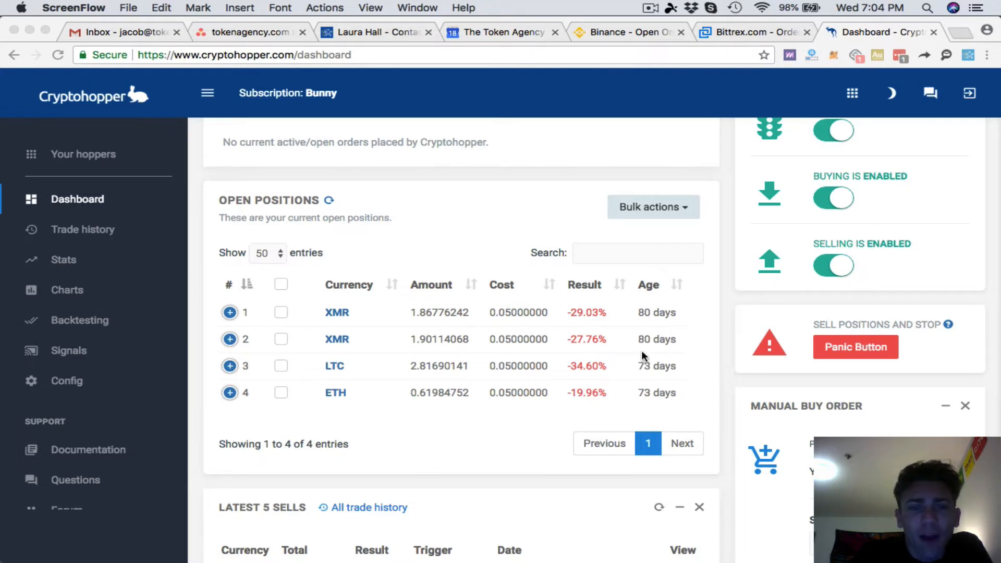
mouse_move(725, 375)
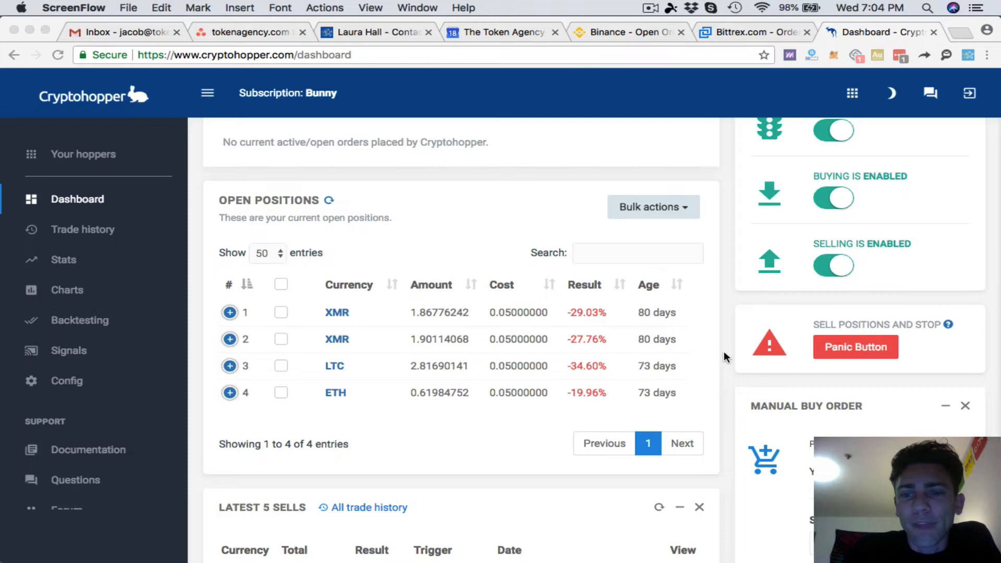
scroll(down, 3)
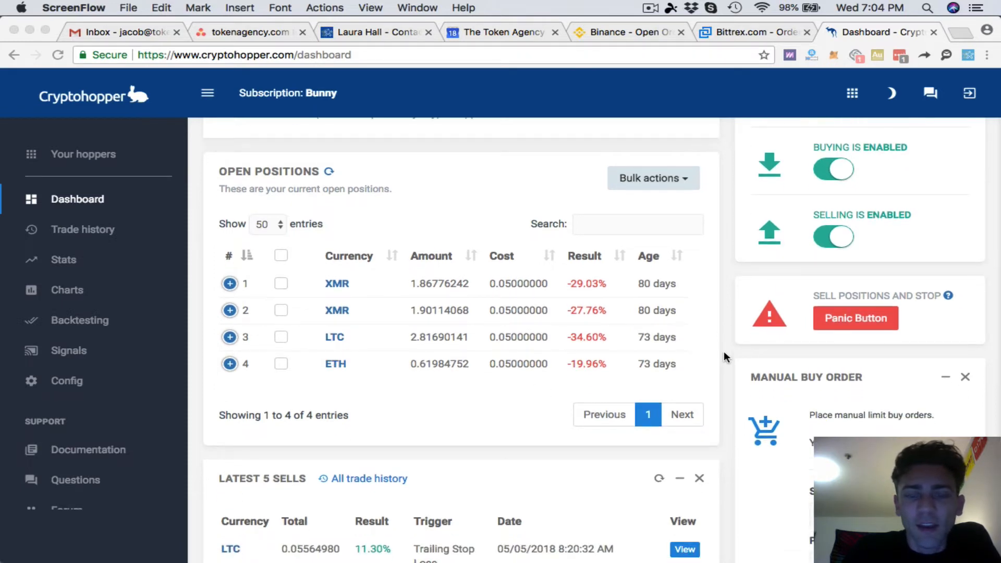
scroll(down, 3)
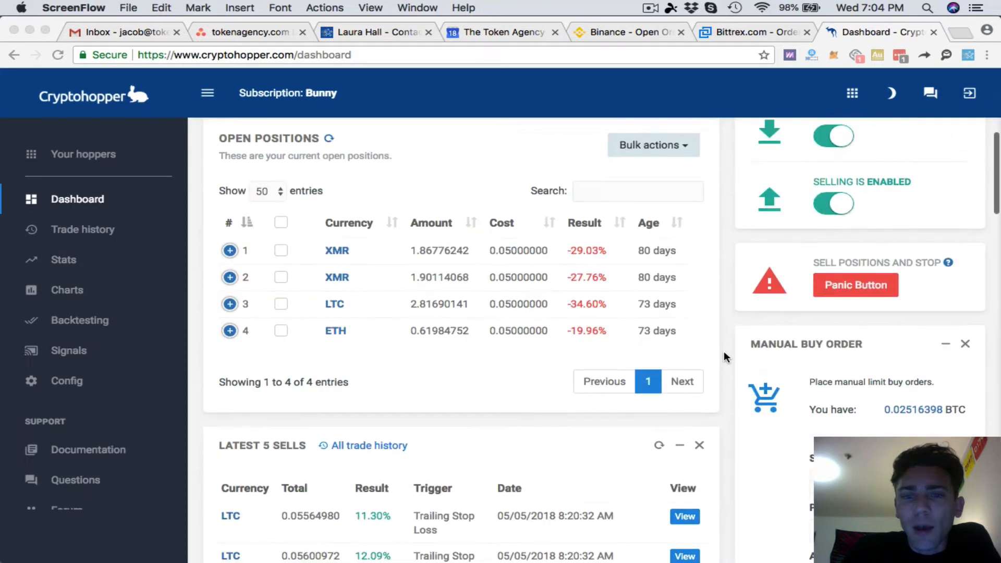
scroll(down, 3)
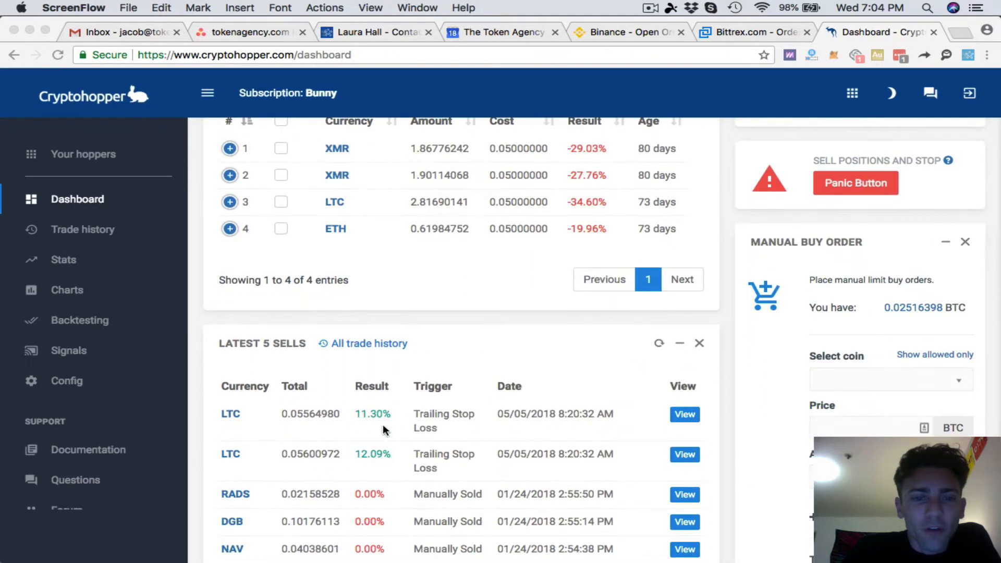
mouse_move(730, 375)
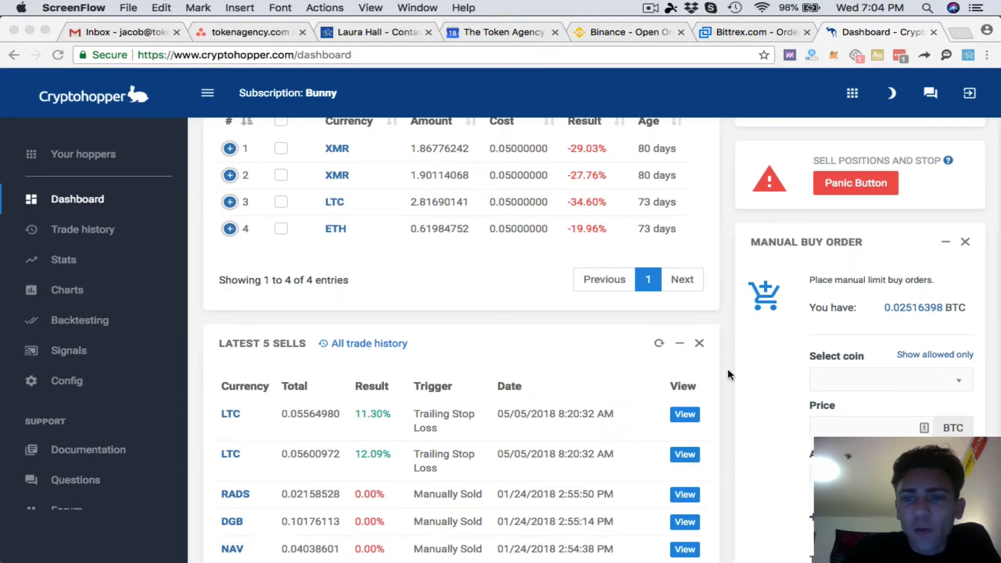
scroll(up, 3)
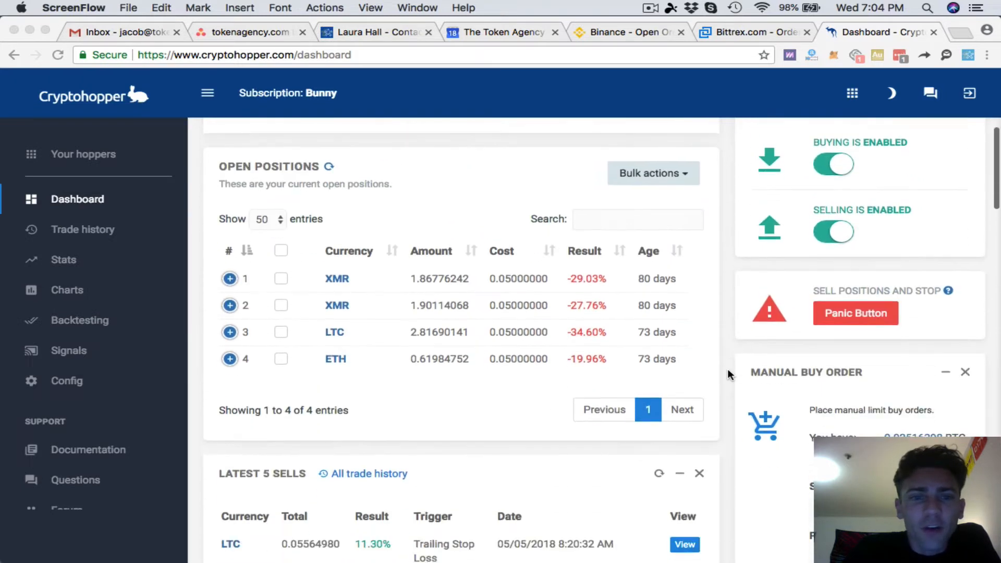
scroll(down, 3)
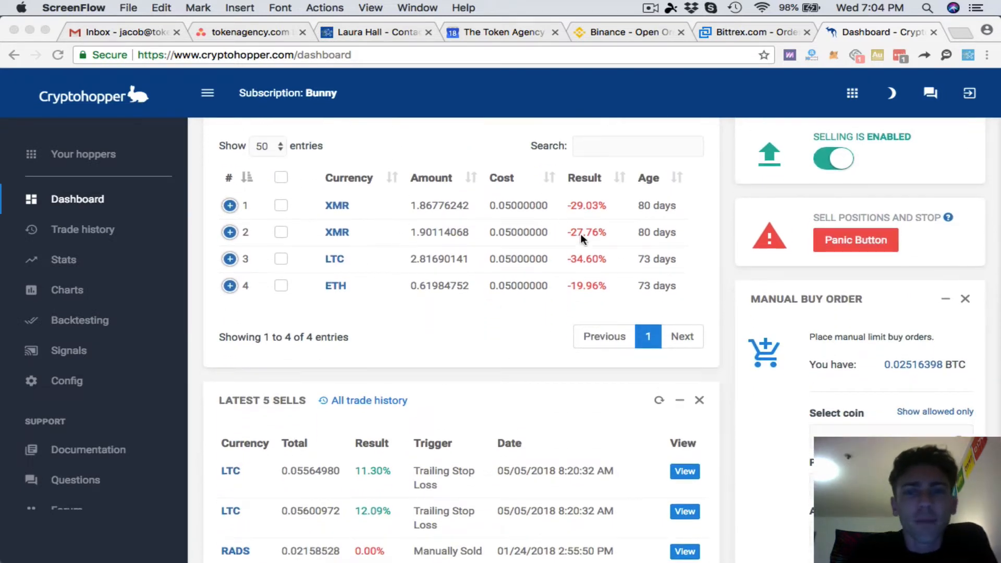
mouse_move(725, 232)
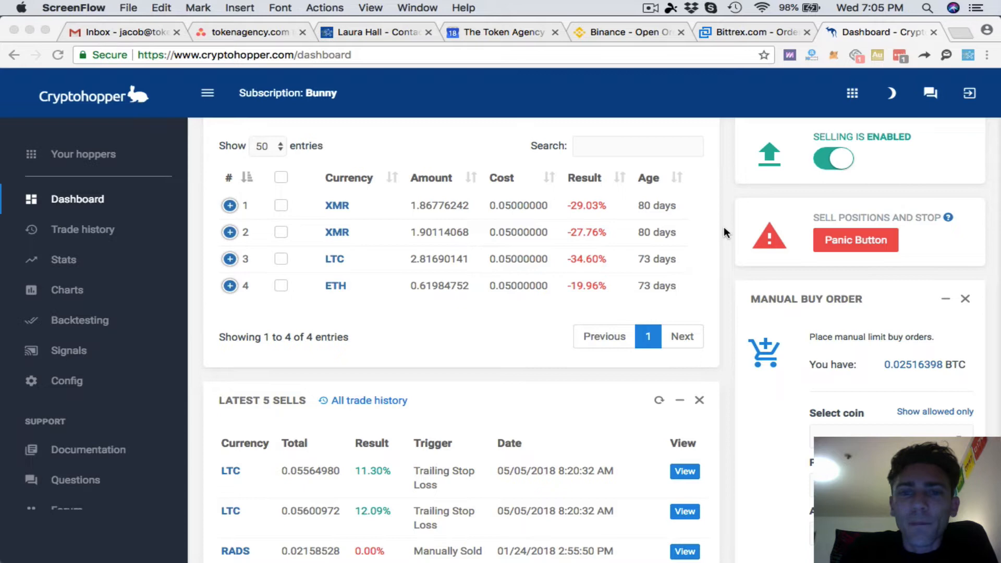
scroll(down, 3)
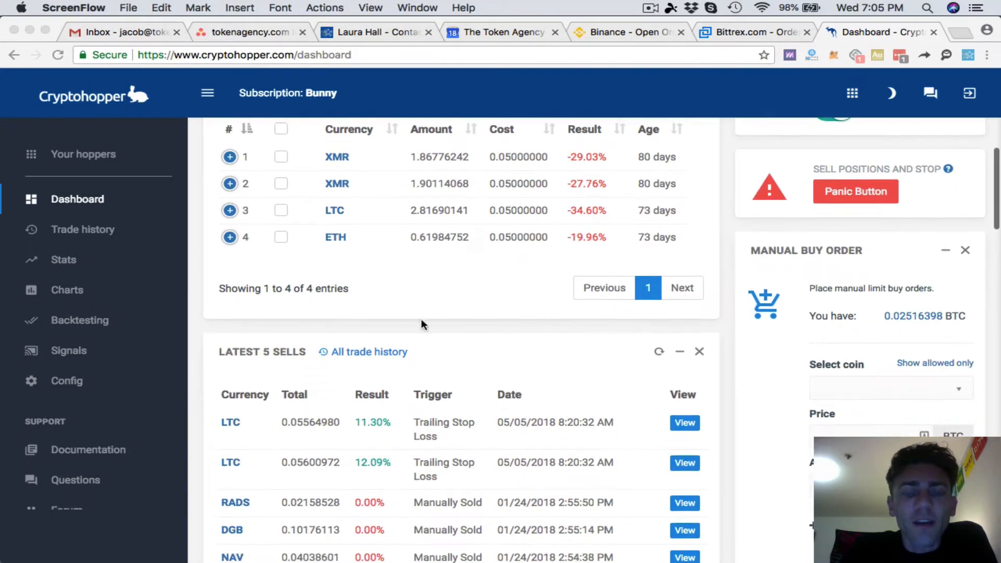
mouse_move(430, 437)
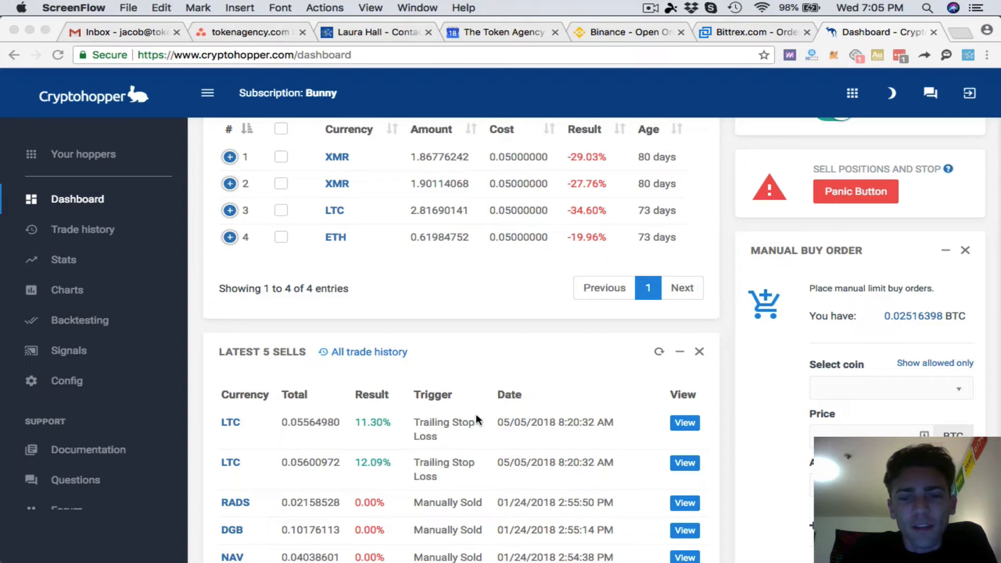
mouse_move(425, 440)
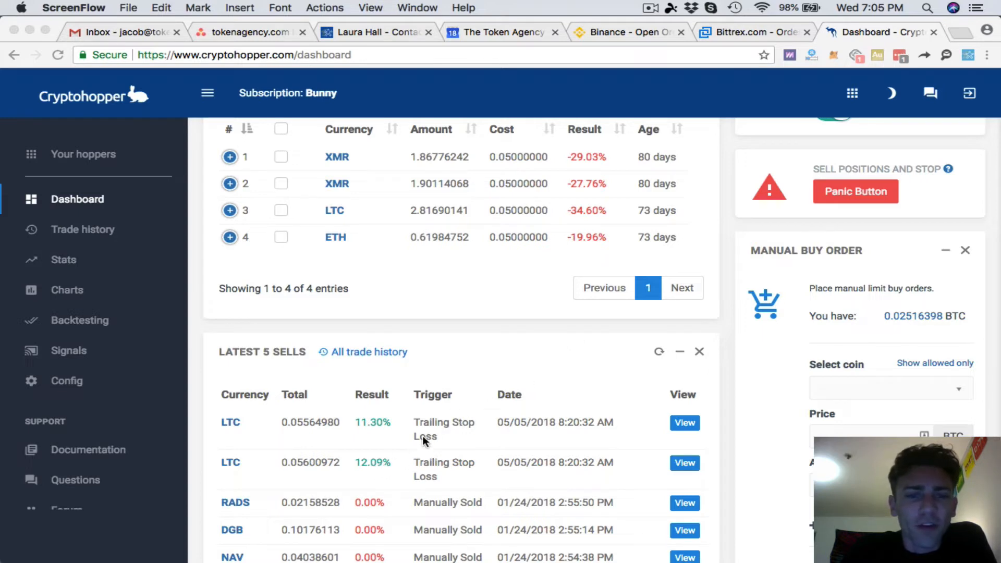
mouse_move(527, 406)
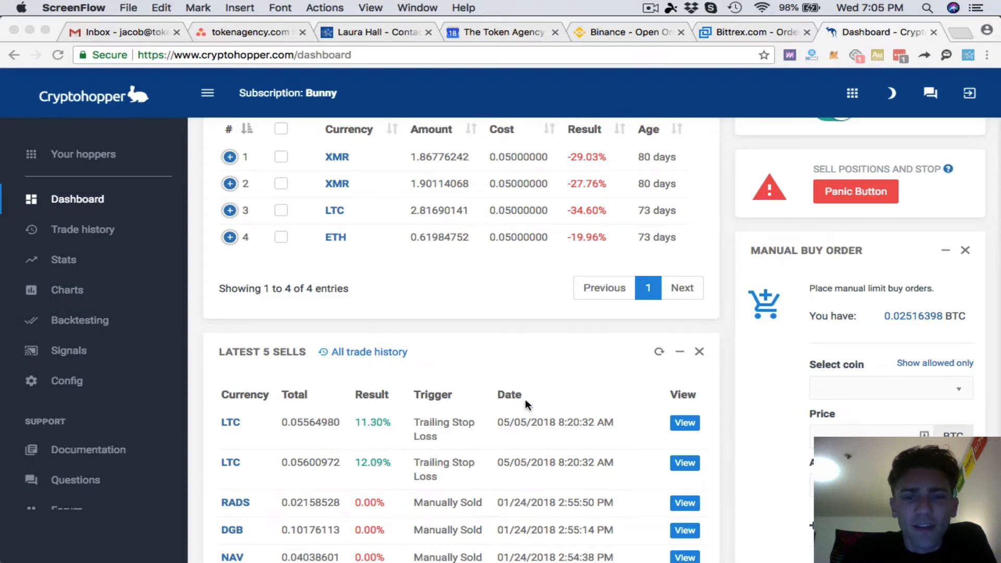
scroll(up, 3)
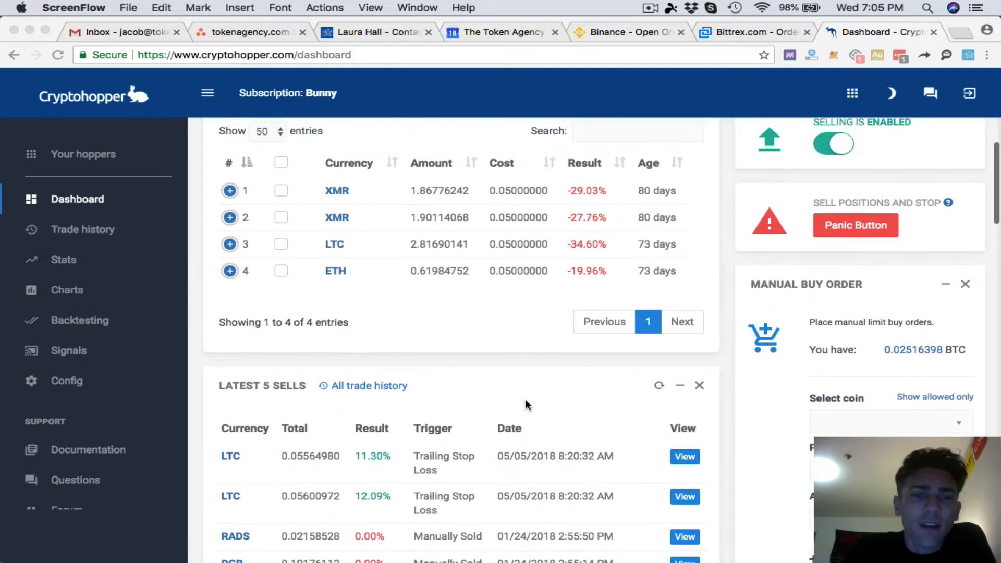
scroll(down, 3)
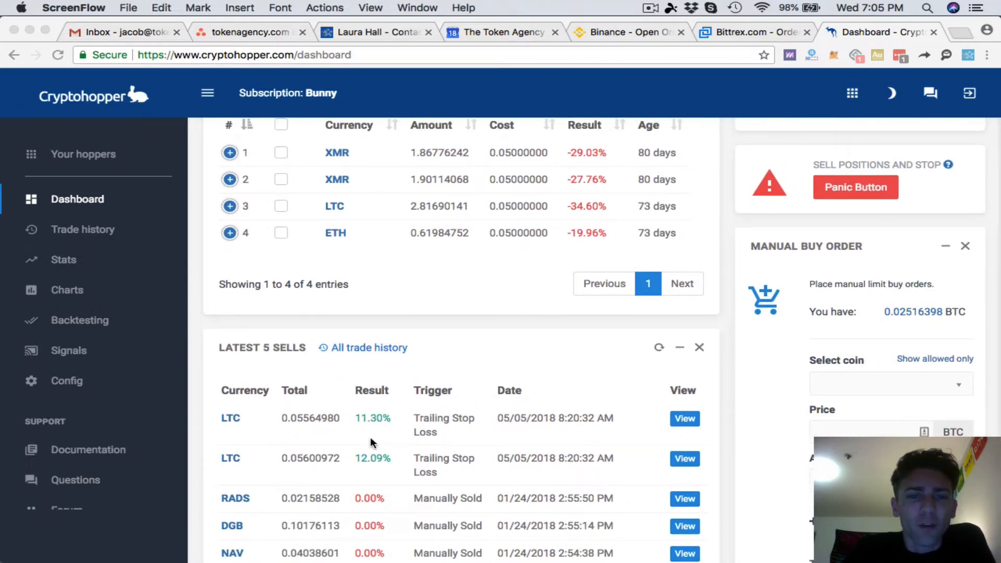
mouse_move(496, 422)
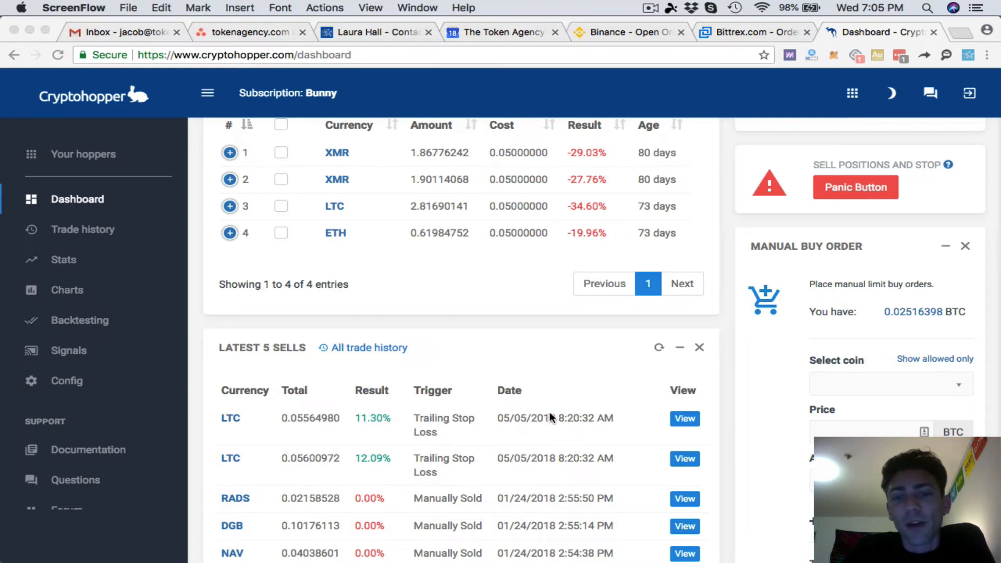
scroll(up, 3)
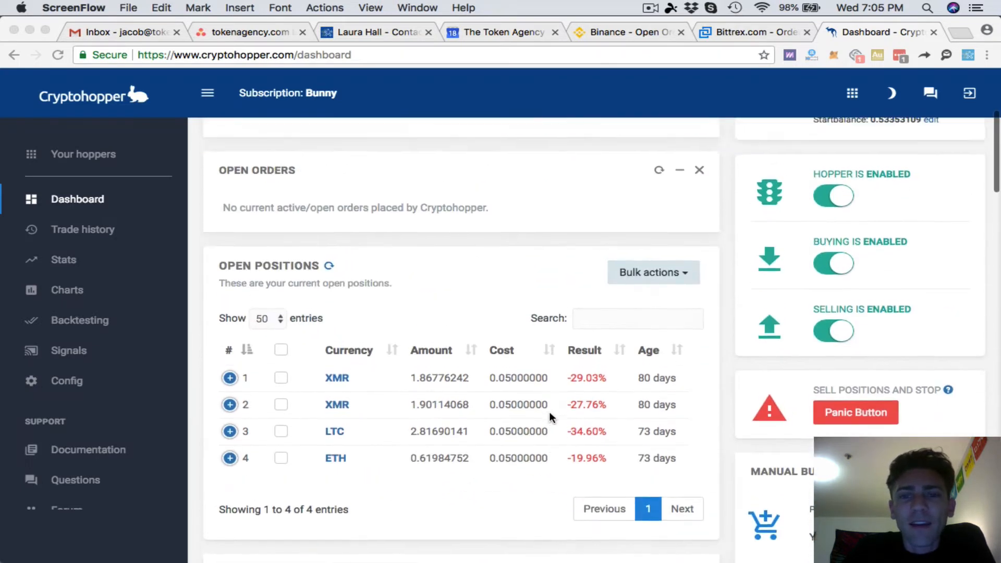
scroll(up, 3)
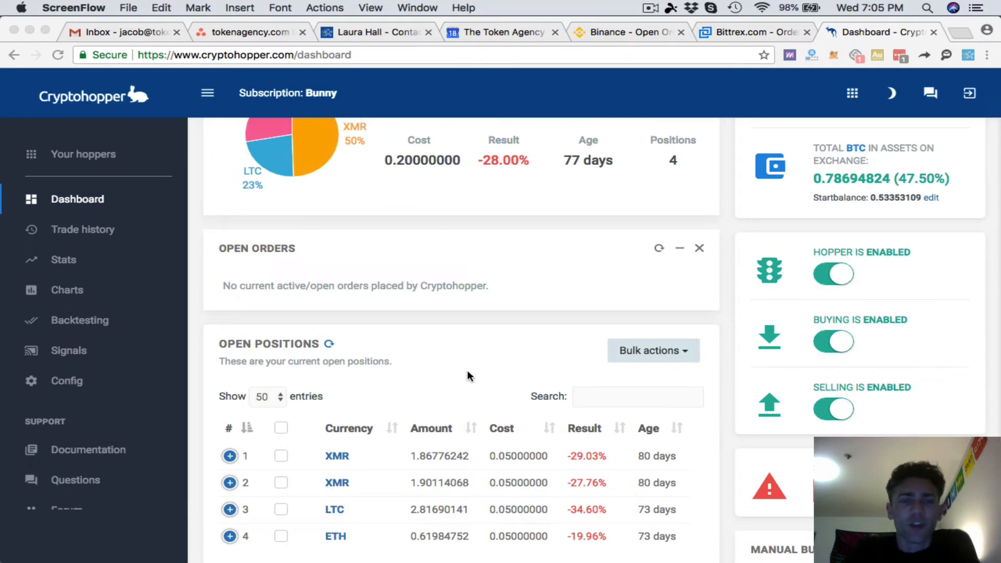
mouse_move(455, 428)
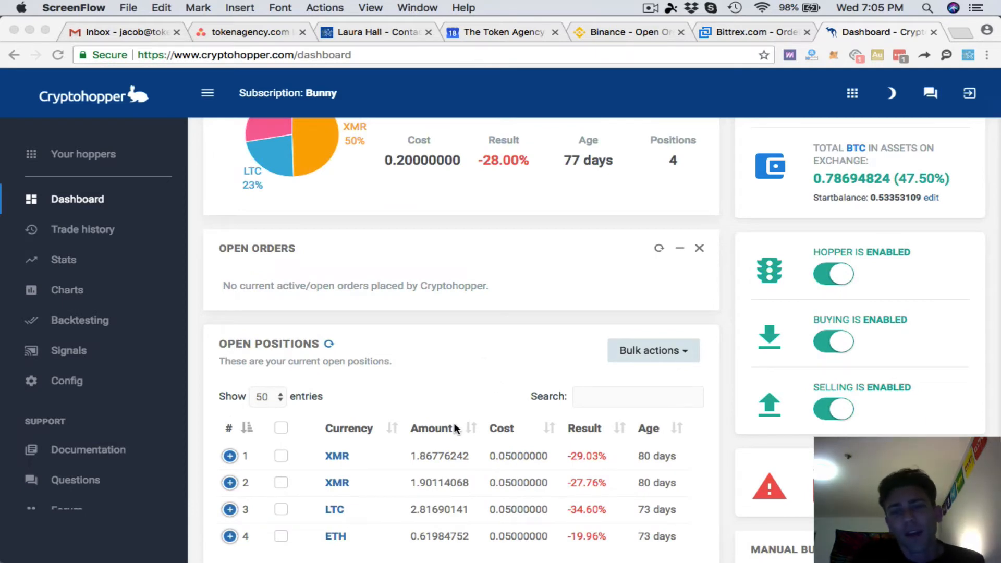
mouse_move(546, 391)
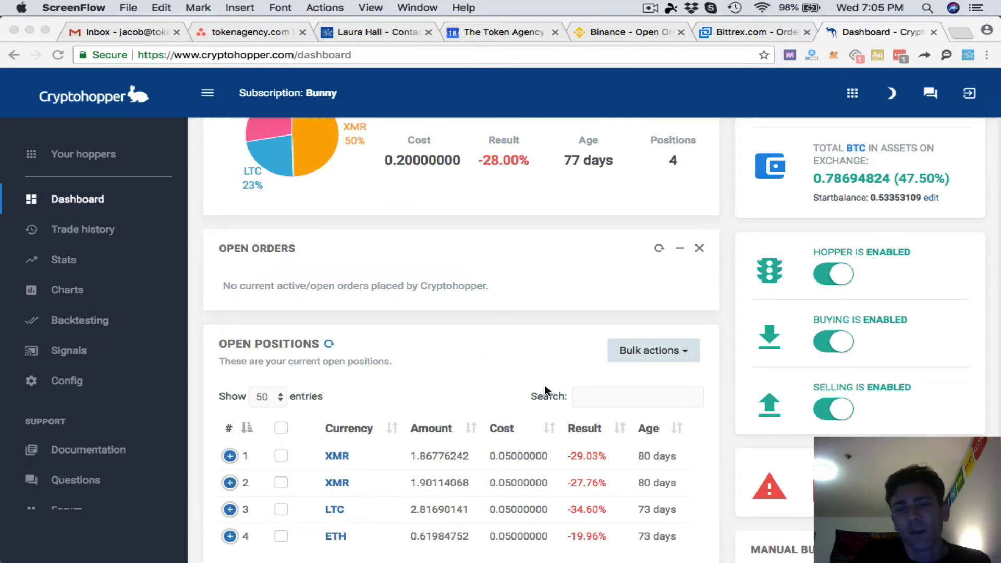
scroll(up, 3)
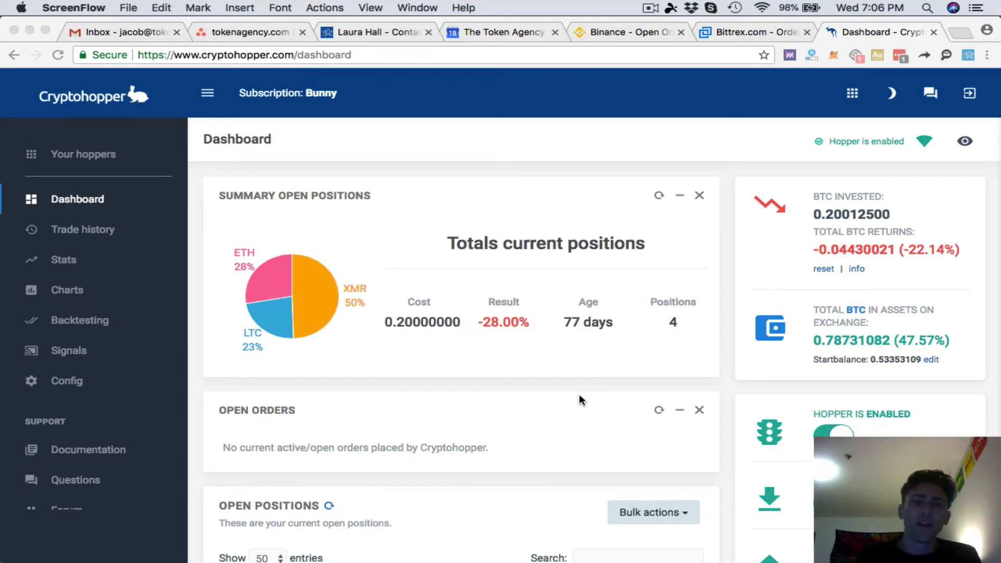
mouse_move(457, 312)
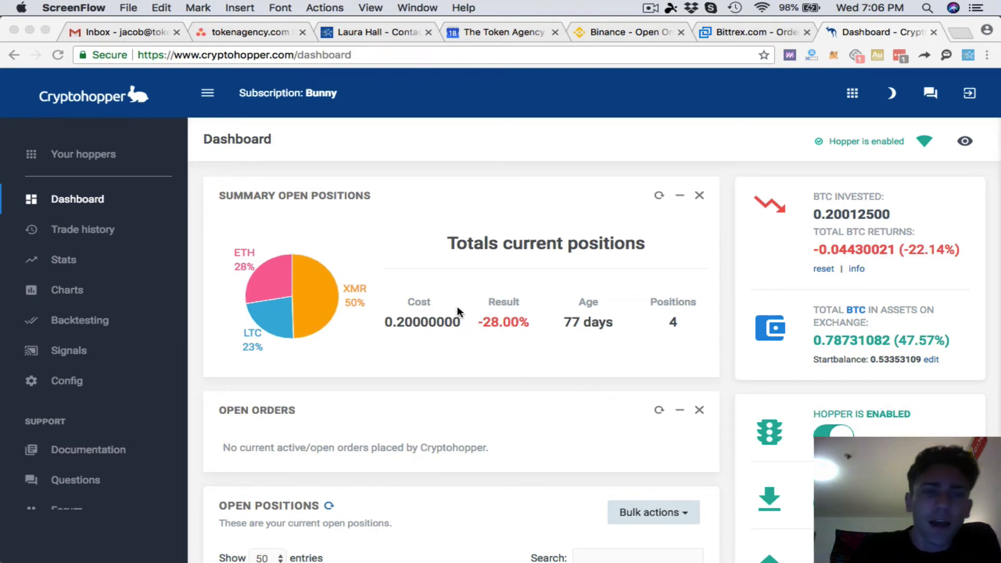
mouse_move(295, 260)
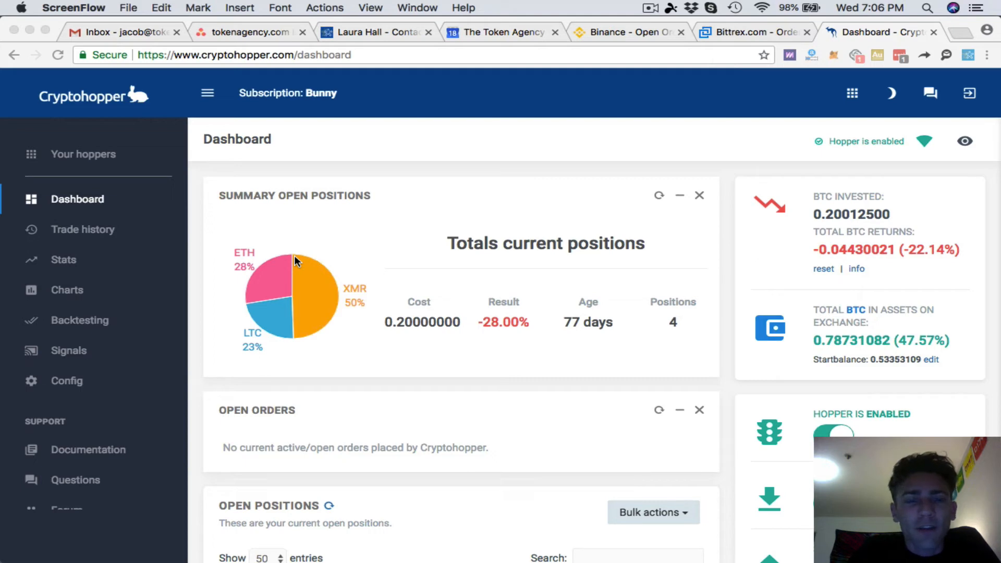
mouse_move(298, 267)
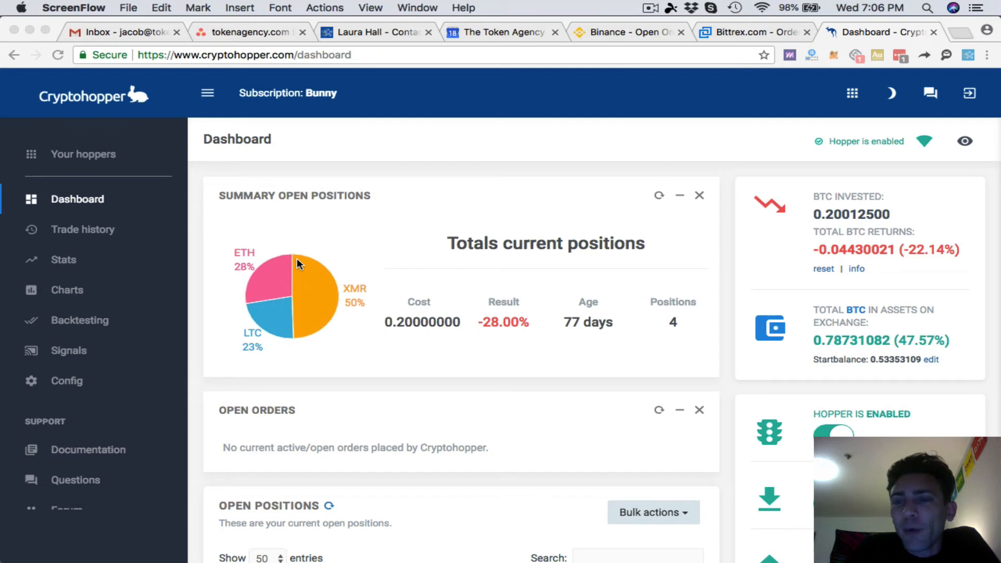
mouse_move(302, 266)
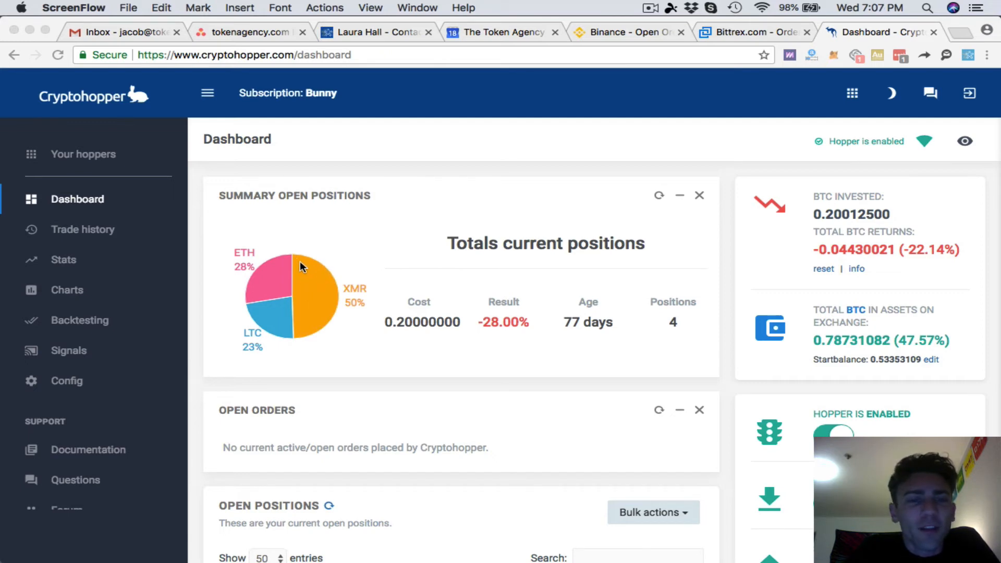
mouse_move(416, 268)
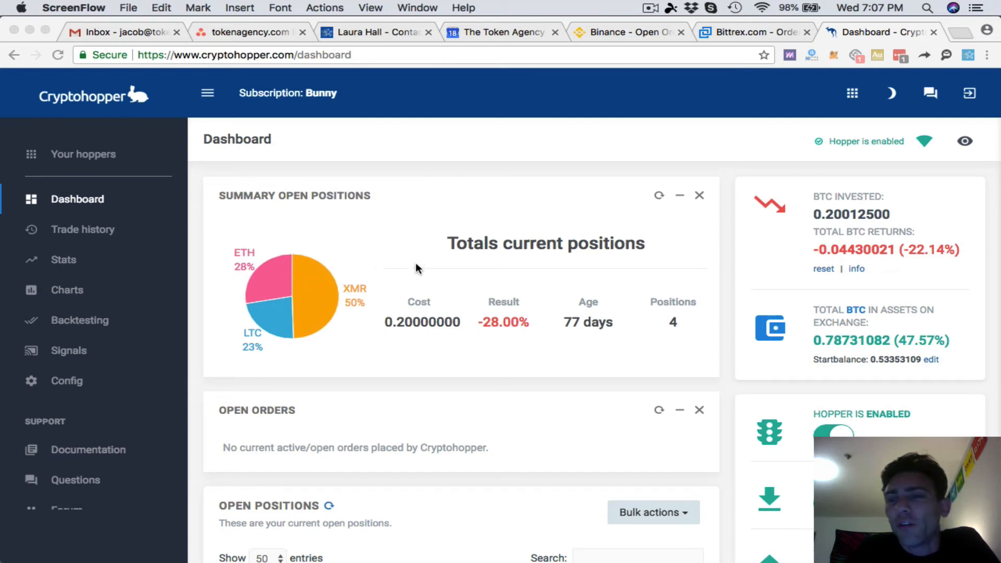
mouse_move(692, 248)
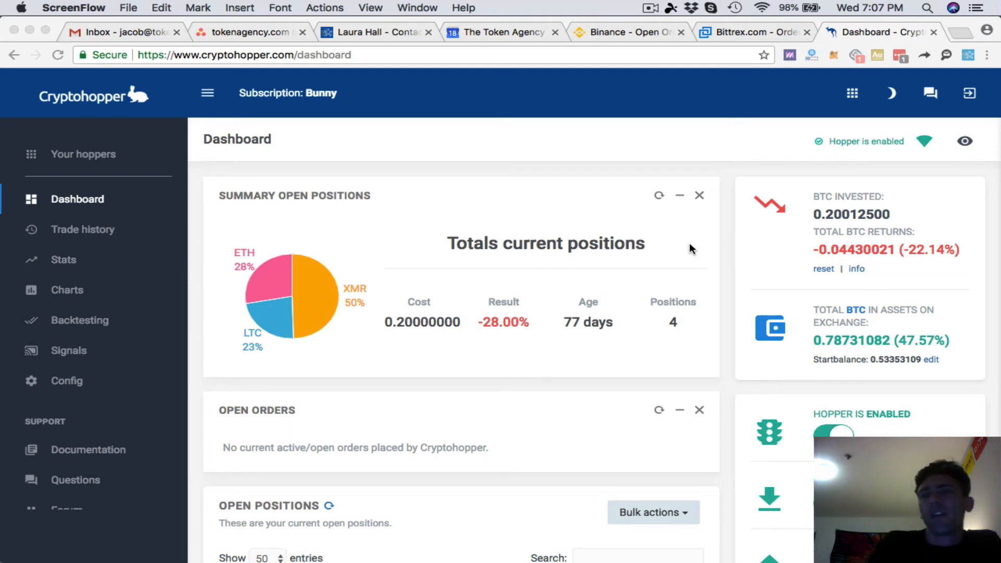
mouse_move(821, 147)
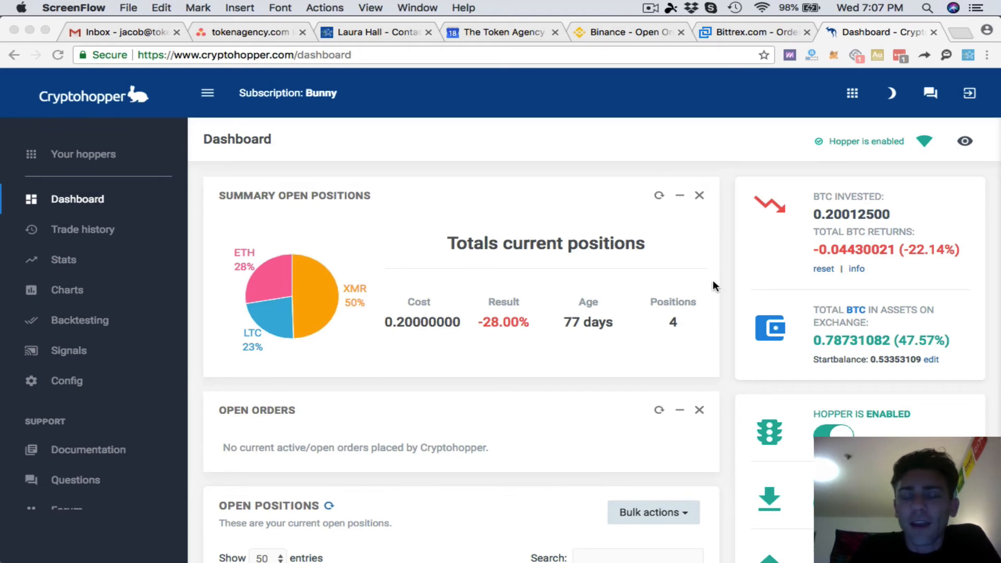
mouse_move(725, 280)
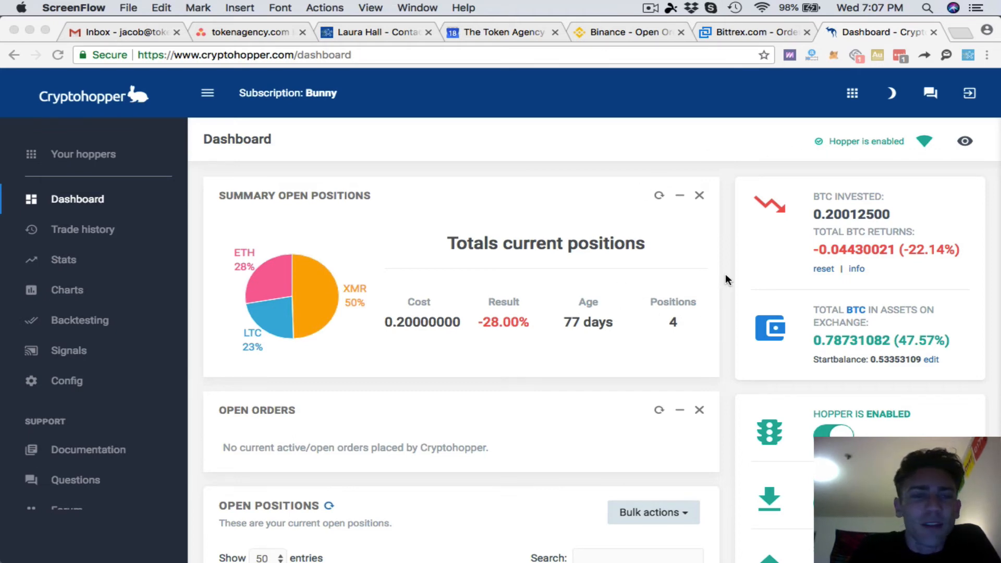
scroll(down, 3)
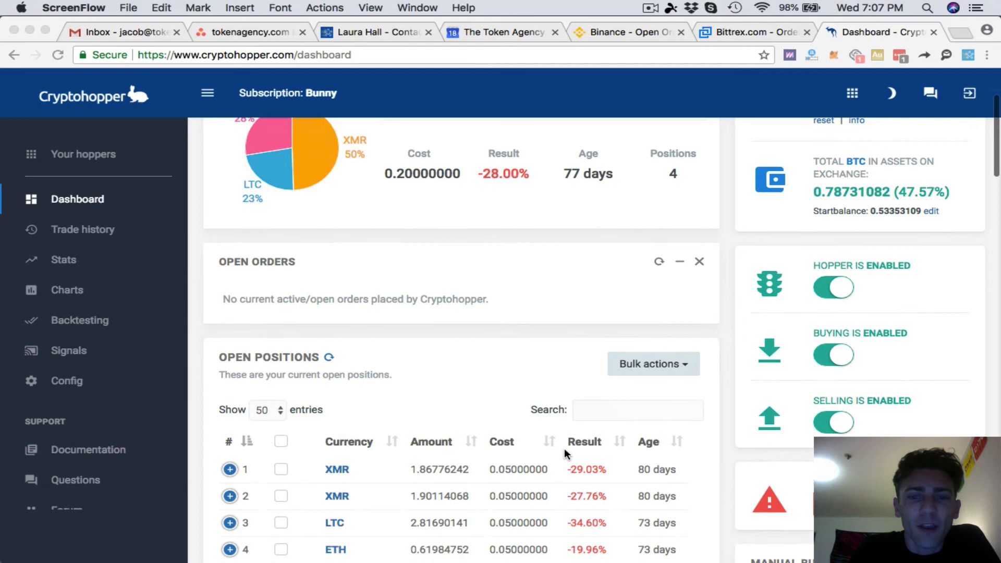
scroll(down, 3)
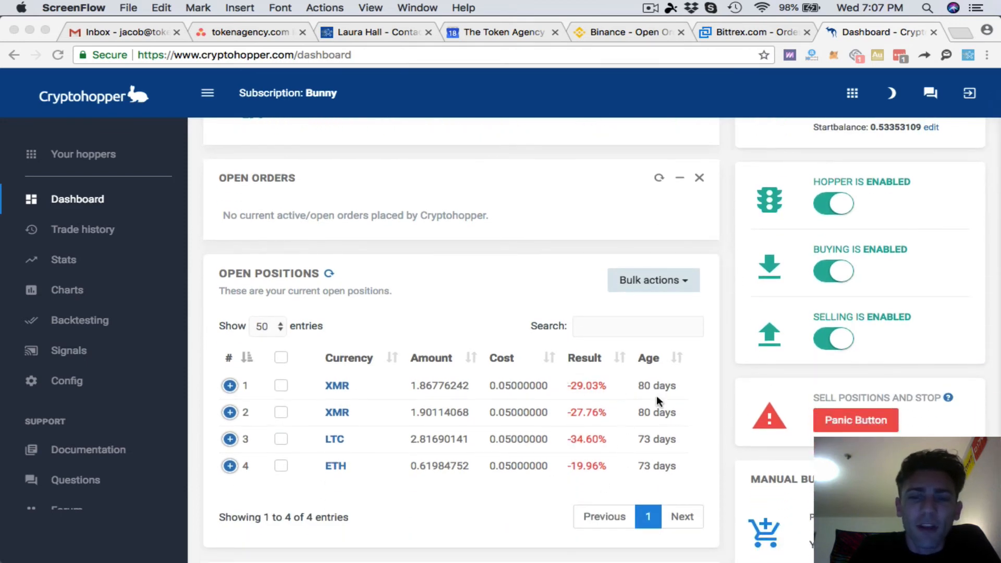
mouse_move(654, 431)
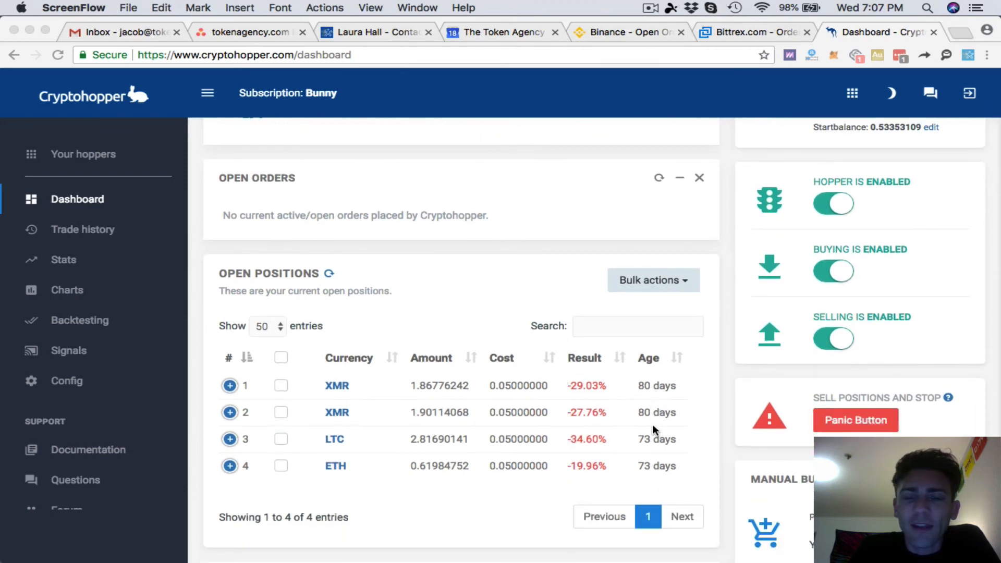
mouse_move(664, 470)
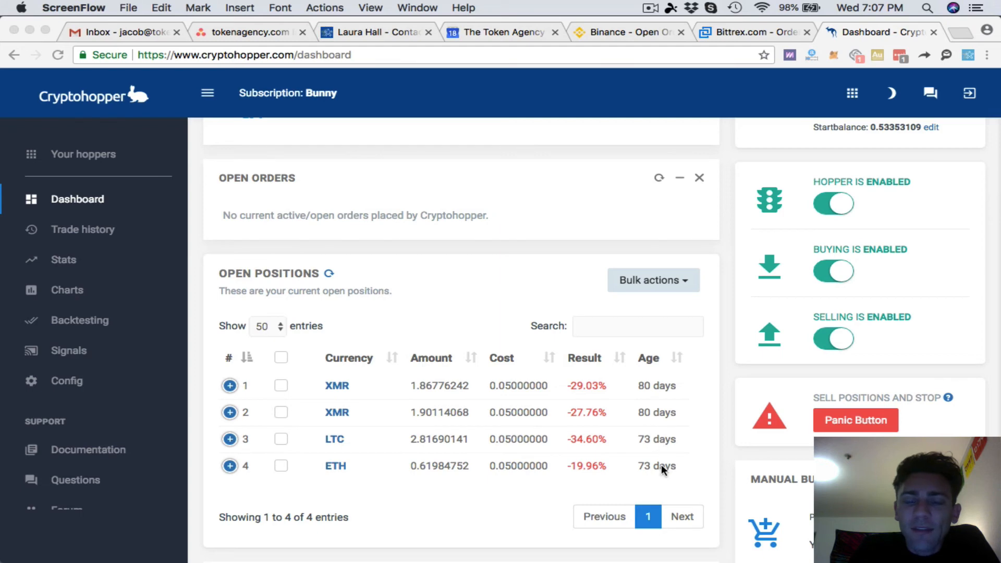
mouse_move(664, 457)
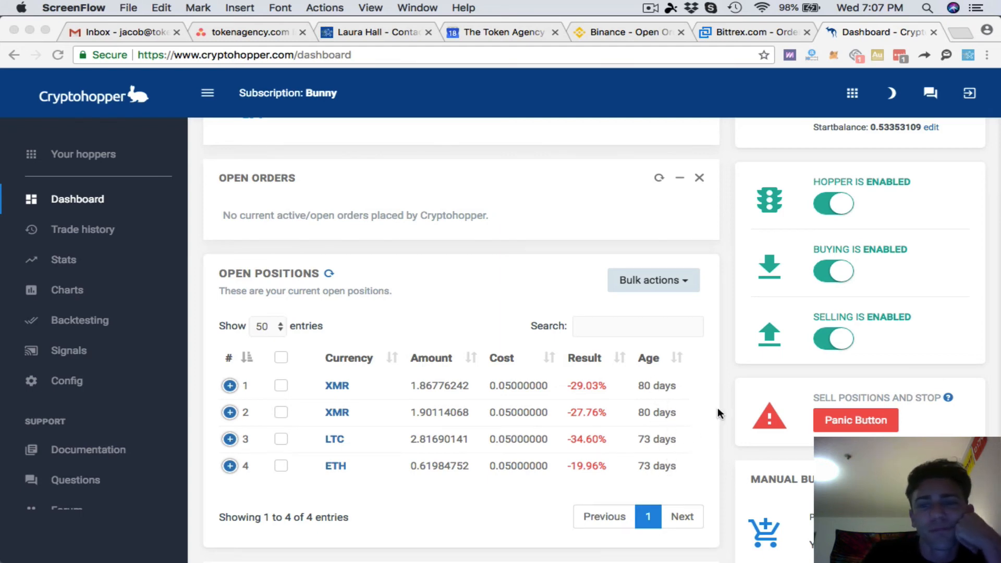
scroll(down, 3)
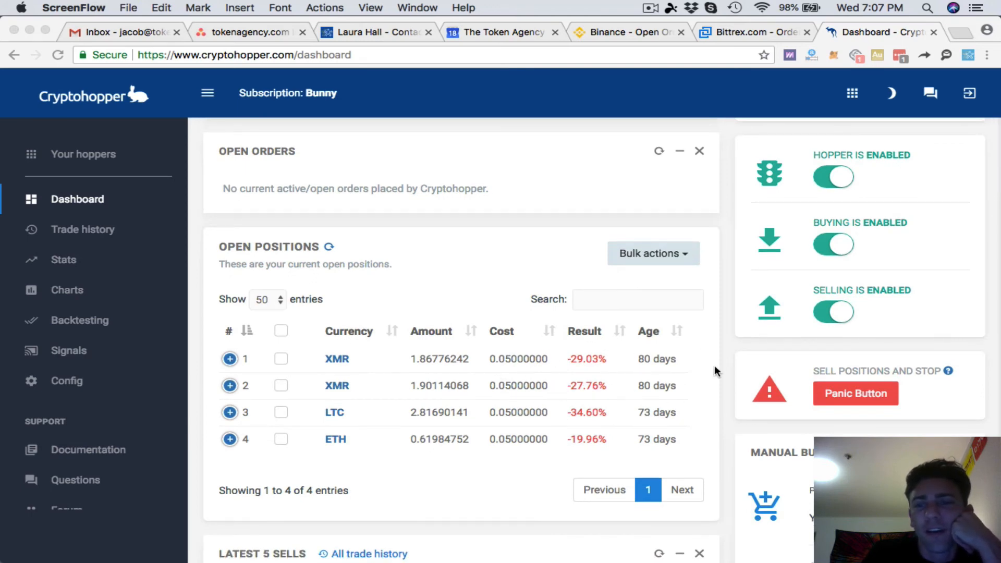
scroll(down, 3)
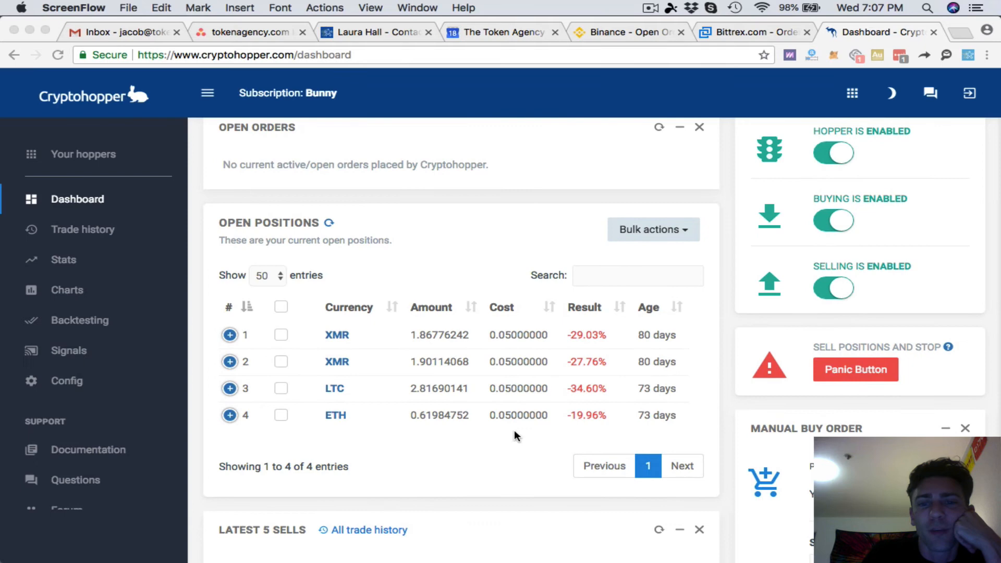
scroll(down, 3)
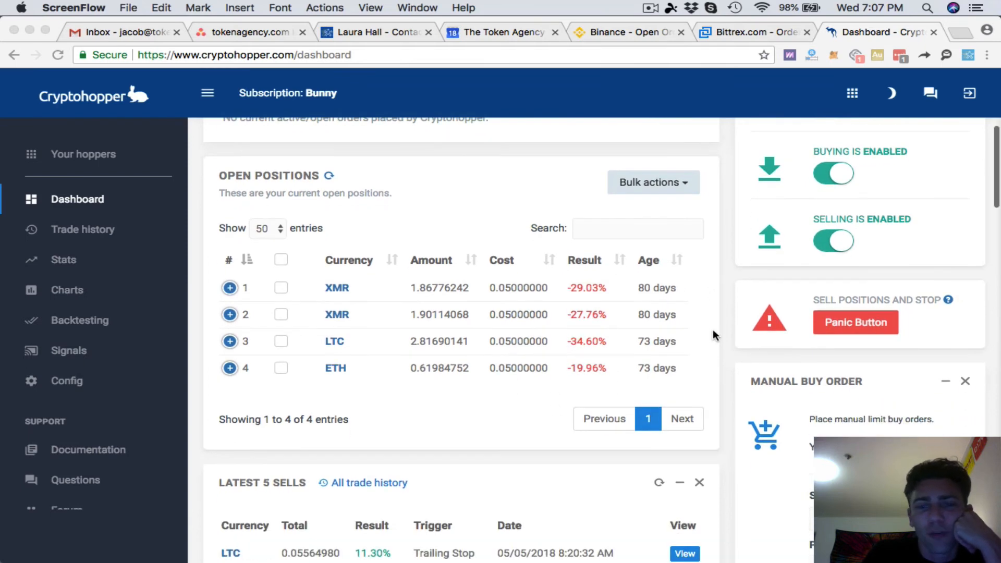
scroll(up, 3)
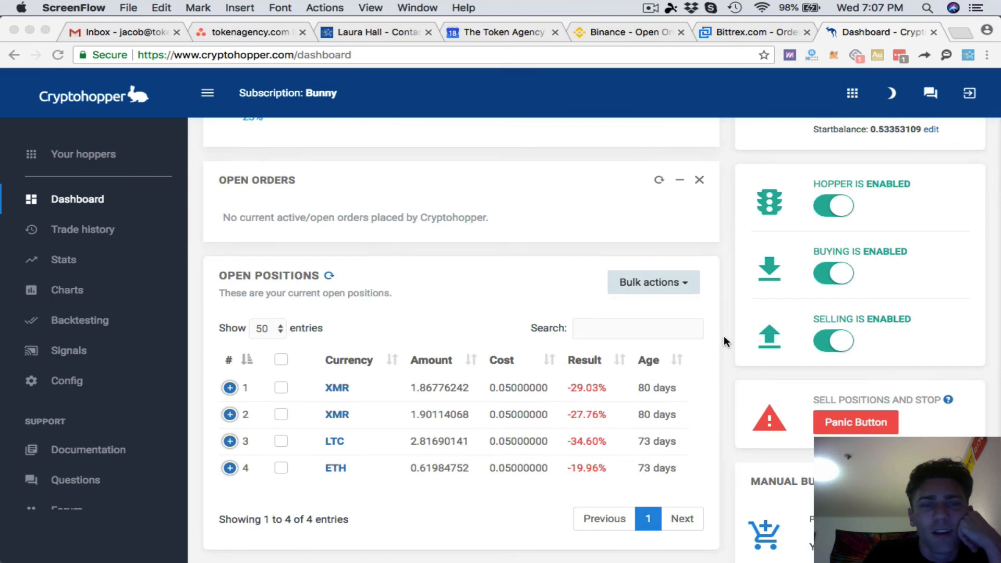
scroll(up, 3)
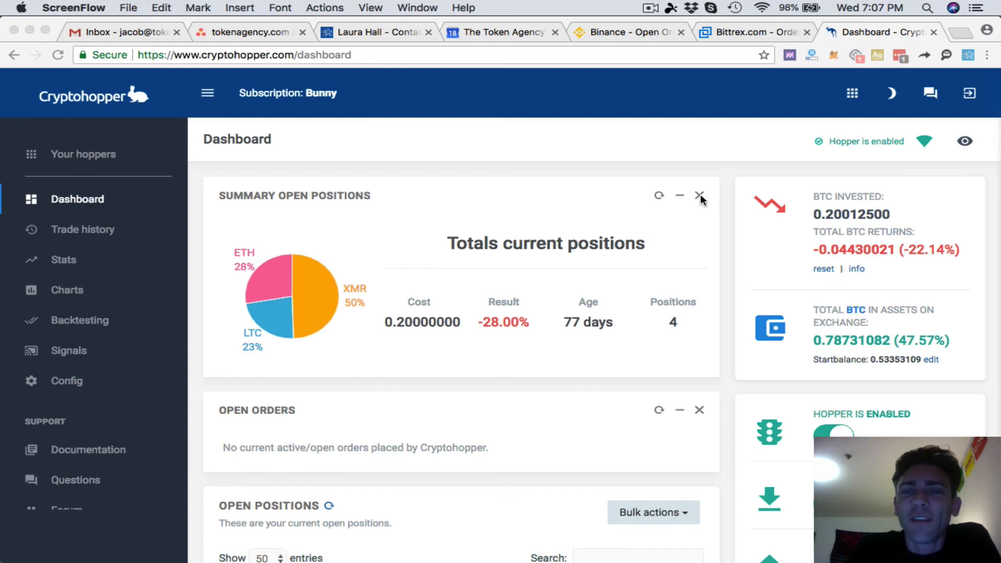
mouse_move(695, 201)
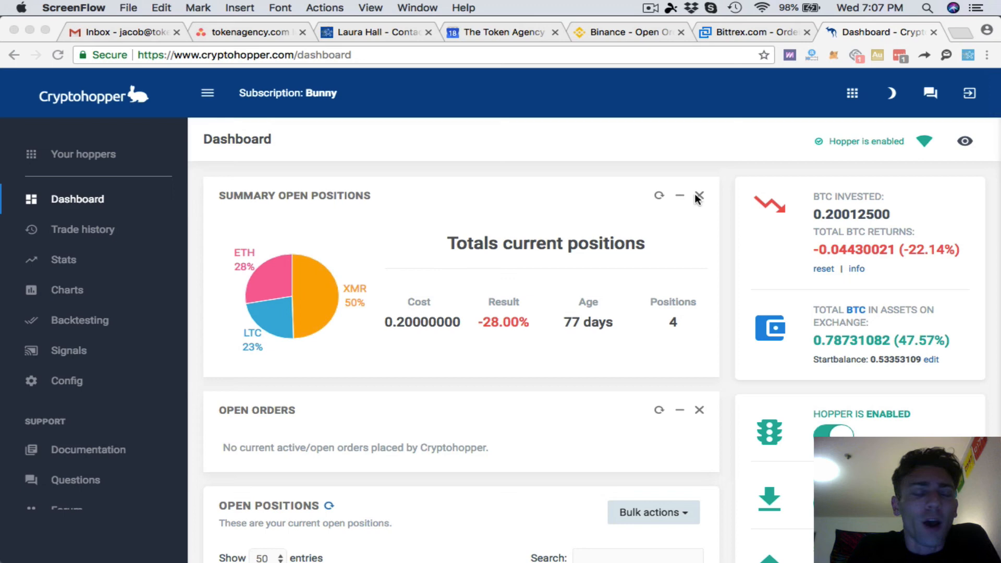
mouse_move(769, 205)
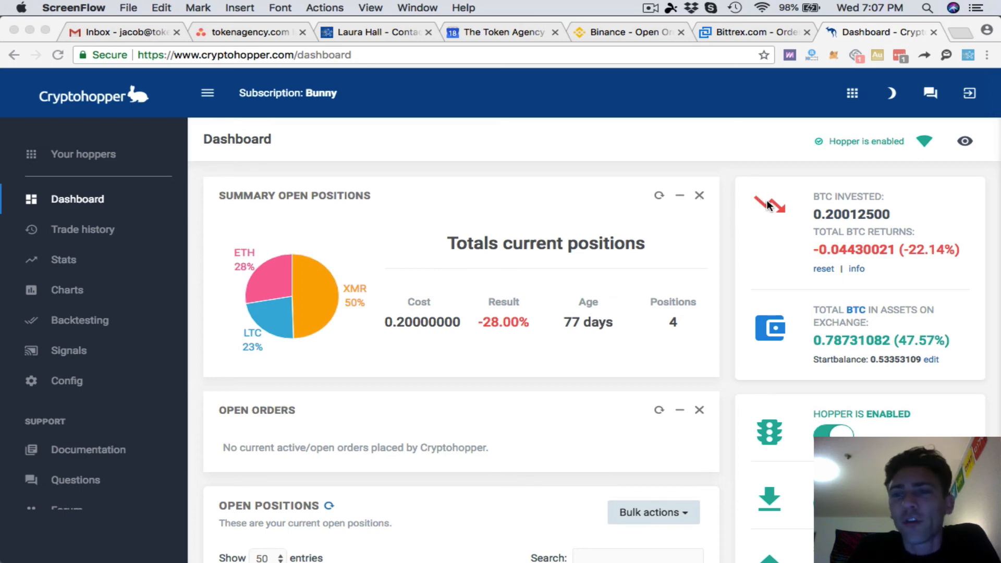
mouse_move(767, 208)
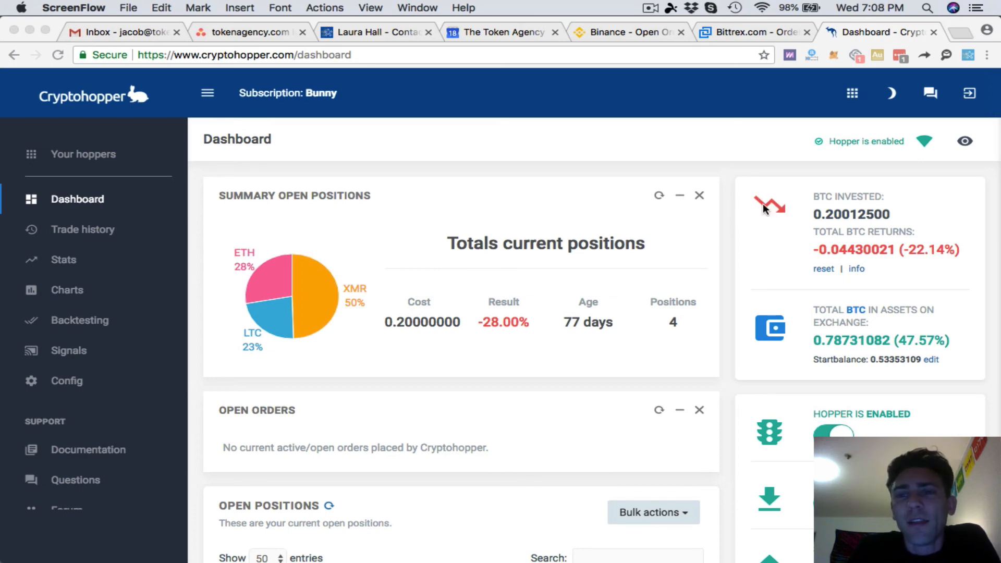
mouse_move(784, 213)
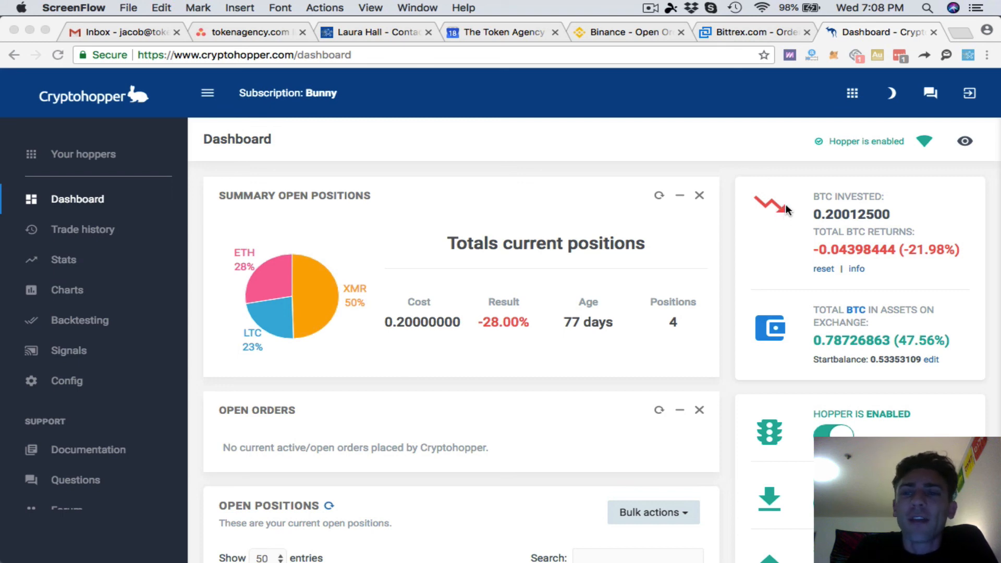
mouse_move(782, 211)
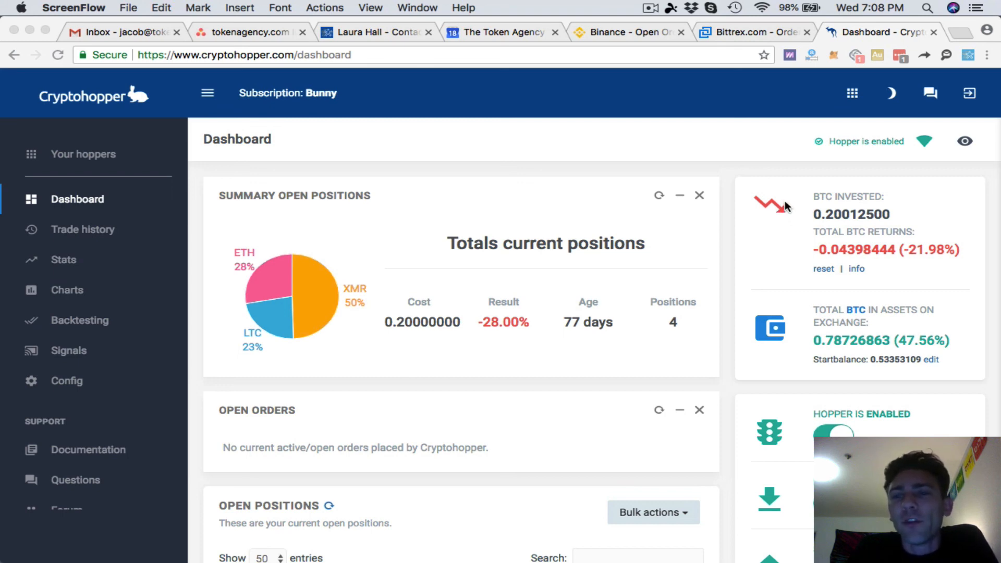
mouse_move(787, 214)
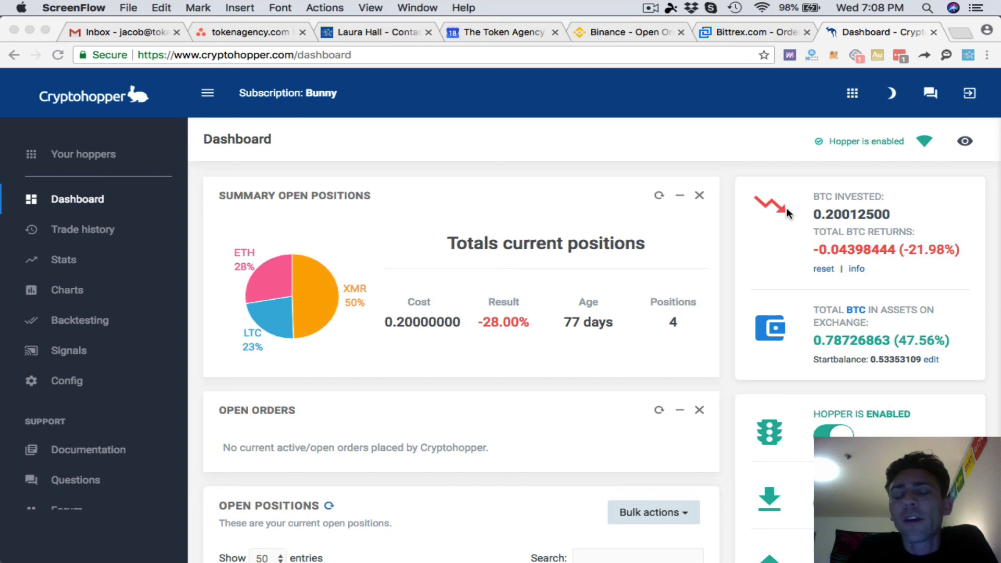